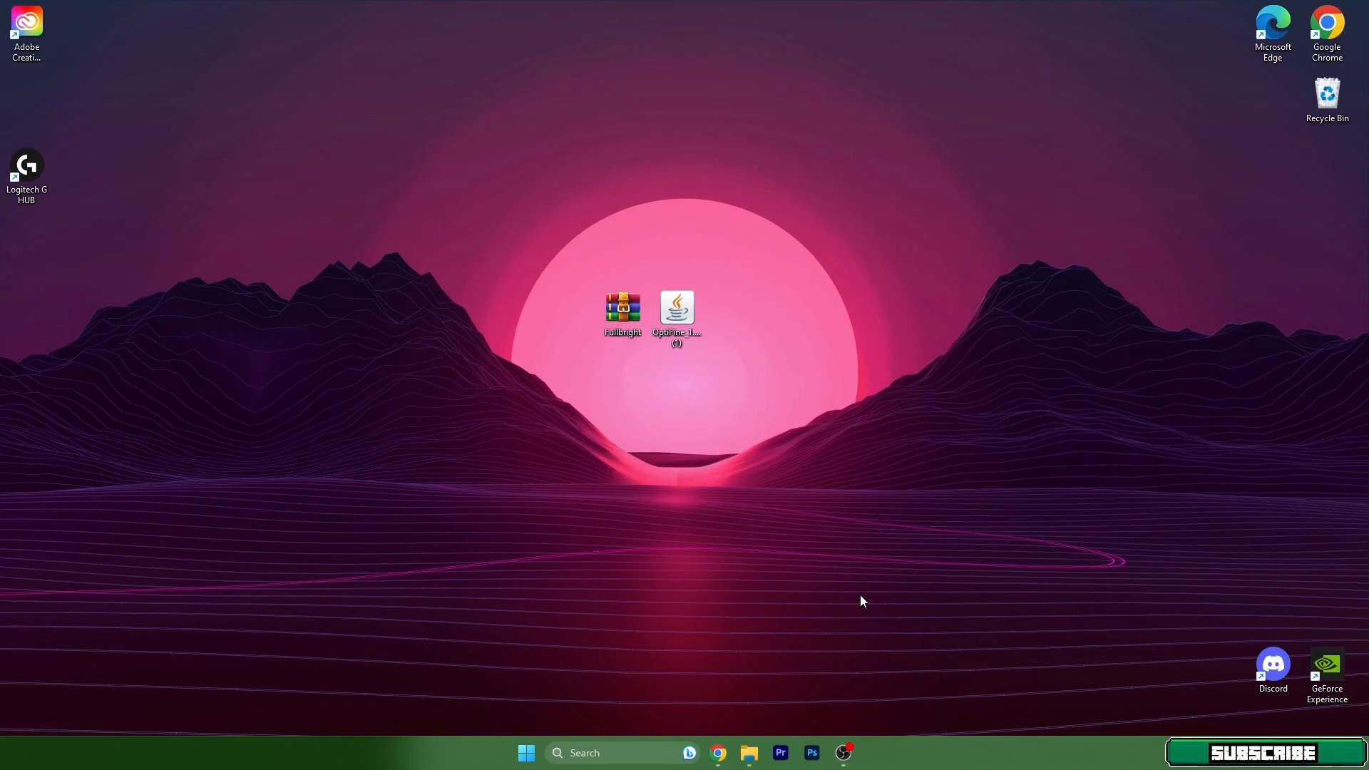
{"action": "mouse_move", "coordinate": [855, 572]}
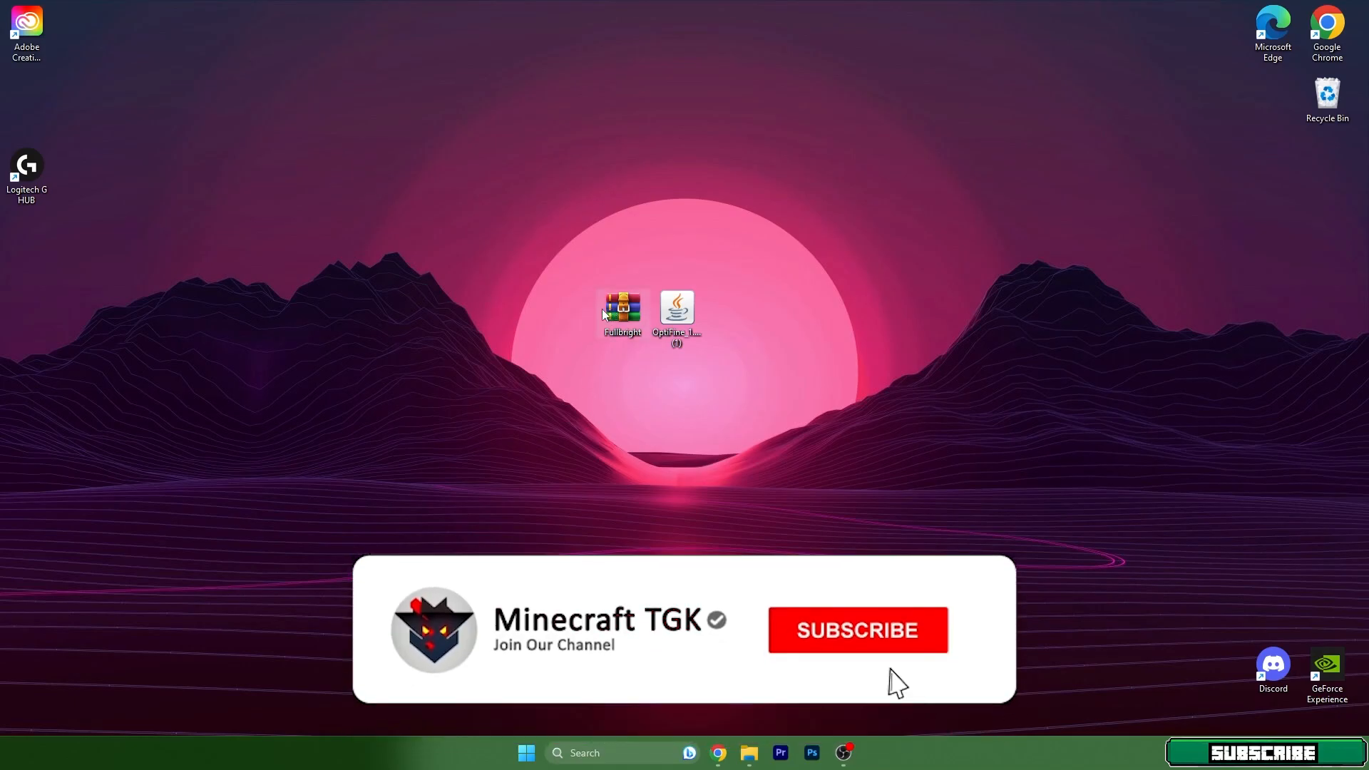
Search Windows for %appdata% to locate the Roaming app data folder
{"action": "left_click", "coordinate": [858, 630]}
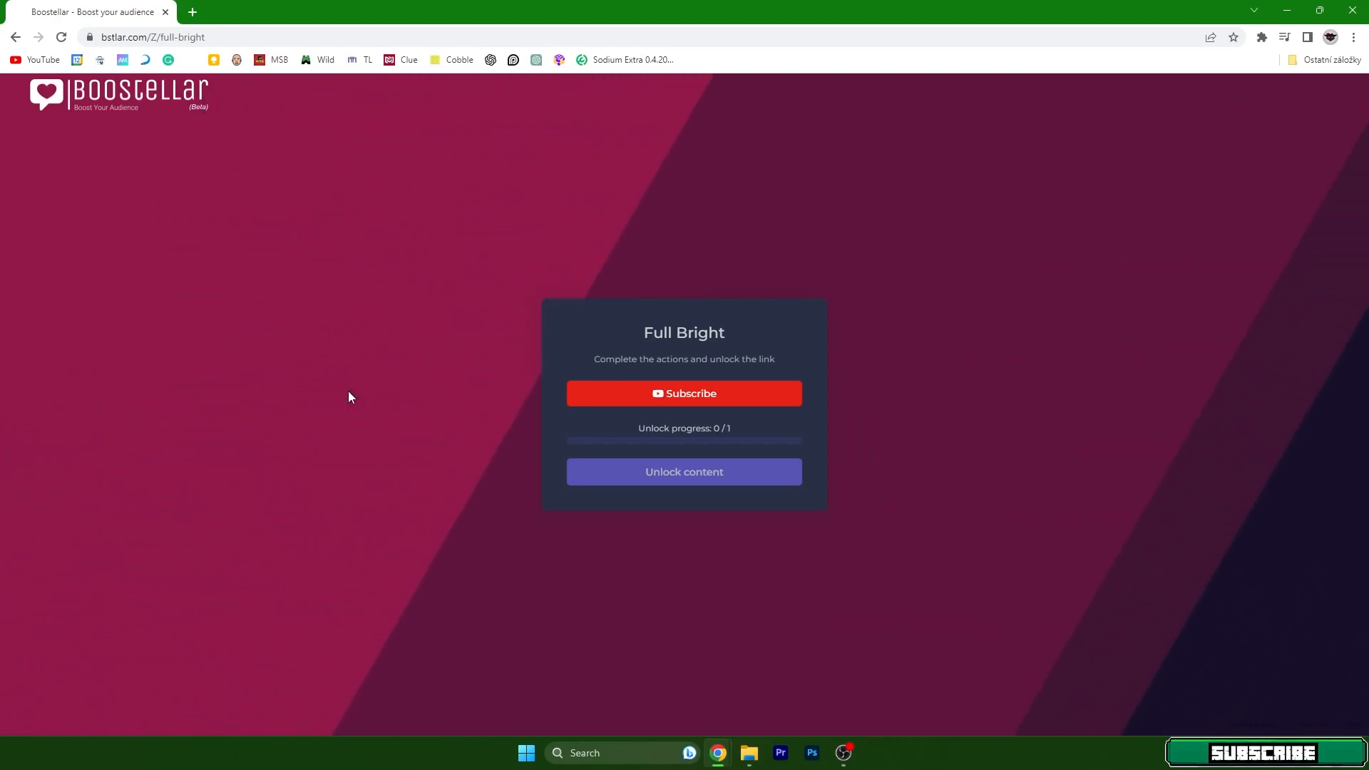
{"action": "mouse_move", "coordinate": [479, 405]}
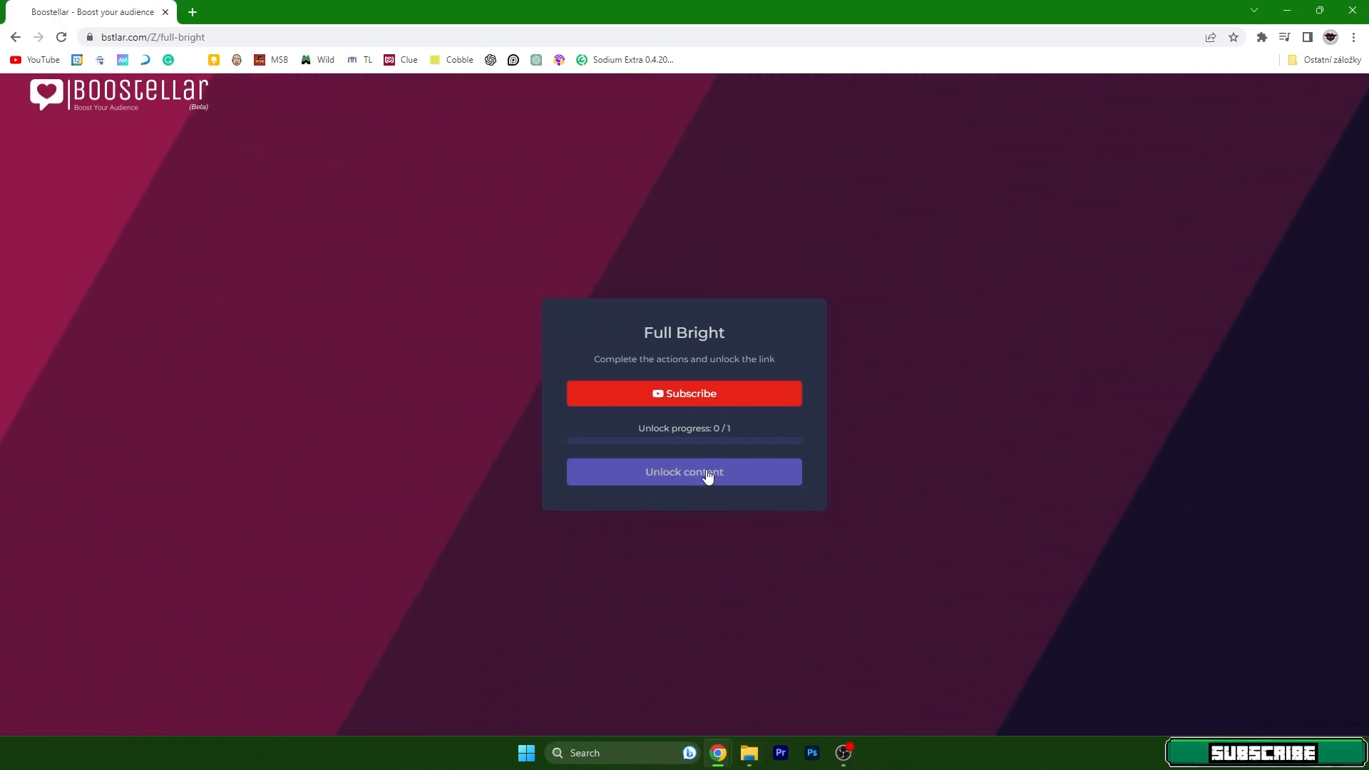
{"action": "mouse_move", "coordinate": [626, 332]}
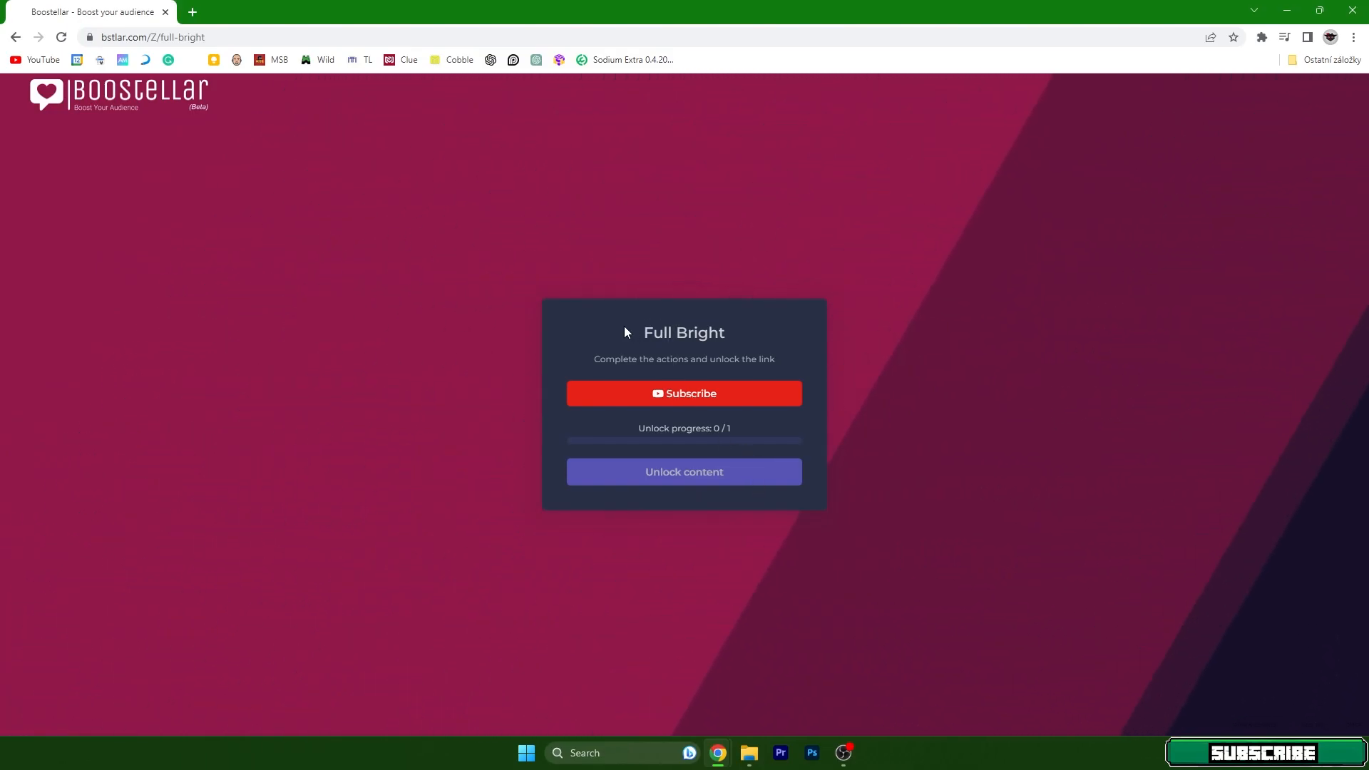
{"action": "mouse_move", "coordinate": [753, 344]}
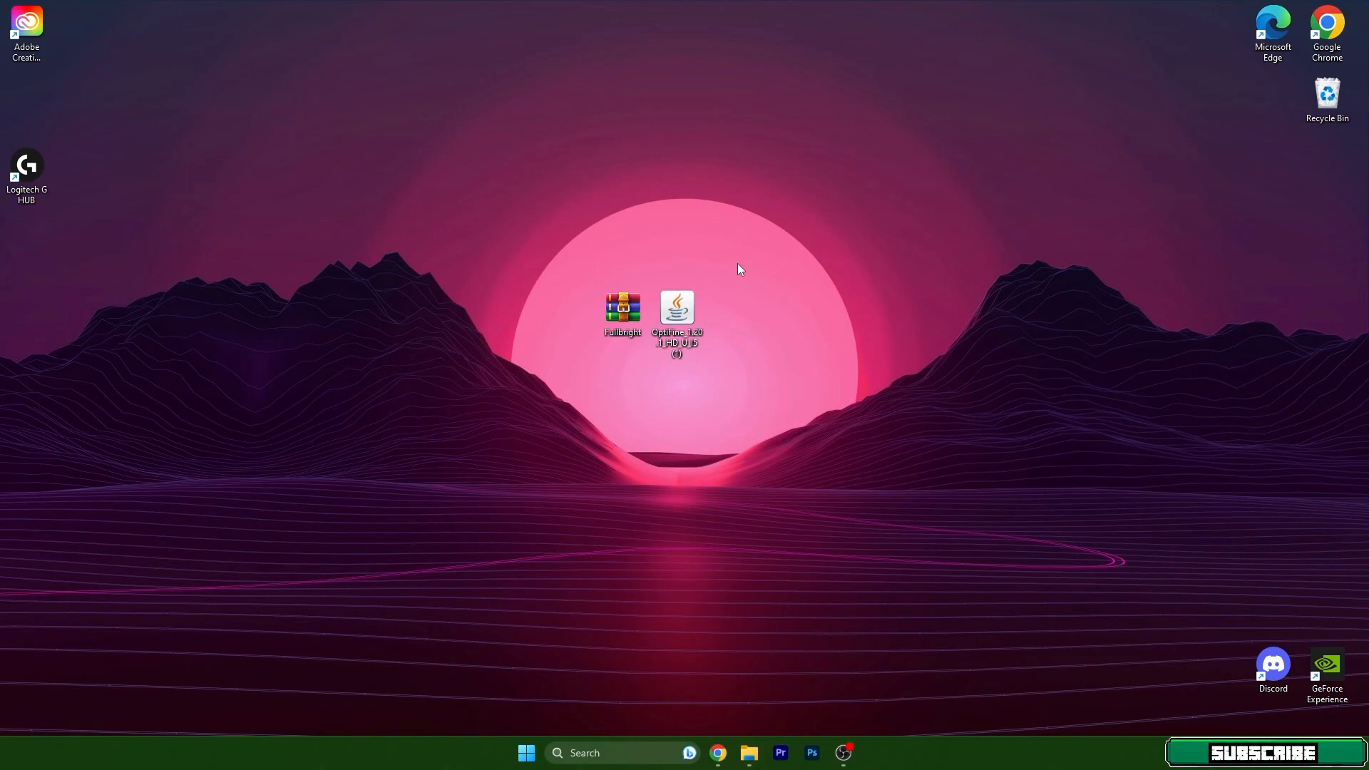
{"action": "mouse_move", "coordinate": [645, 269]}
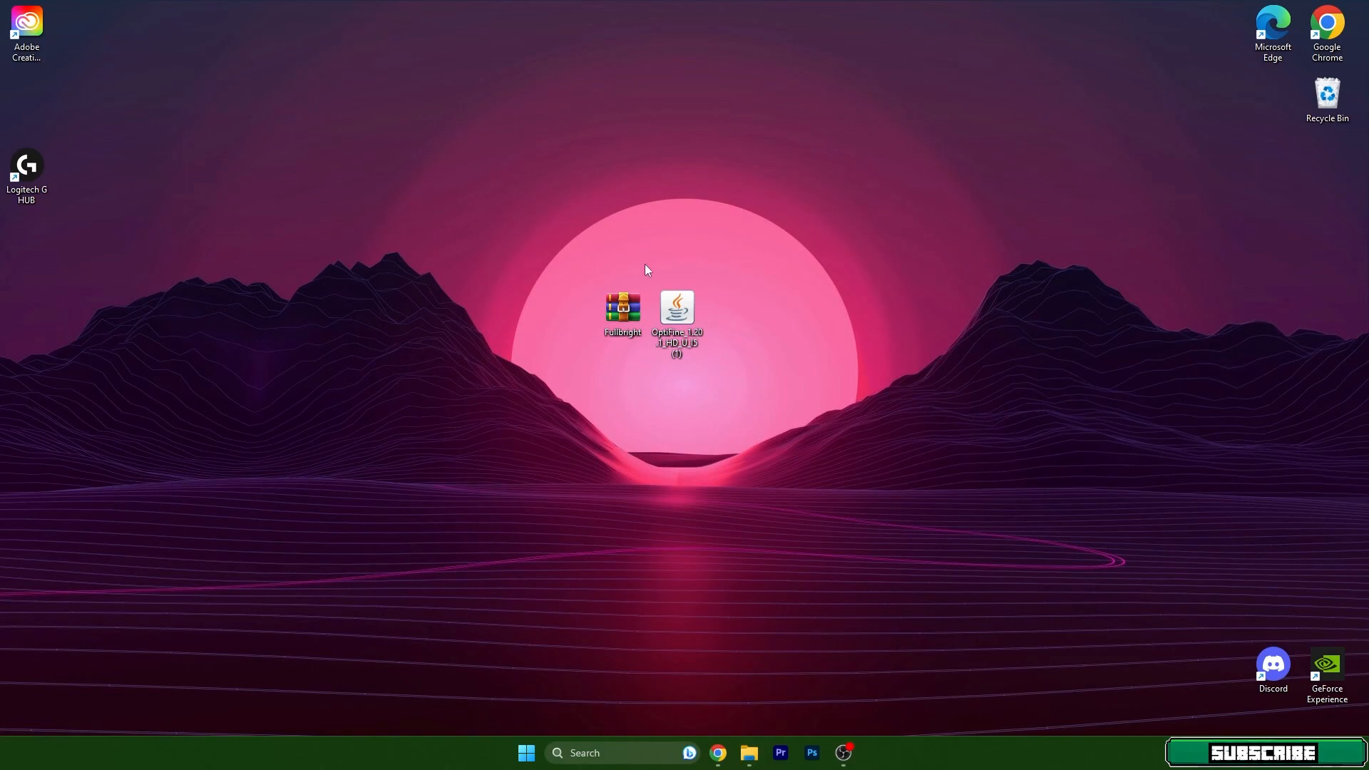
{"action": "mouse_move", "coordinate": [583, 763]}
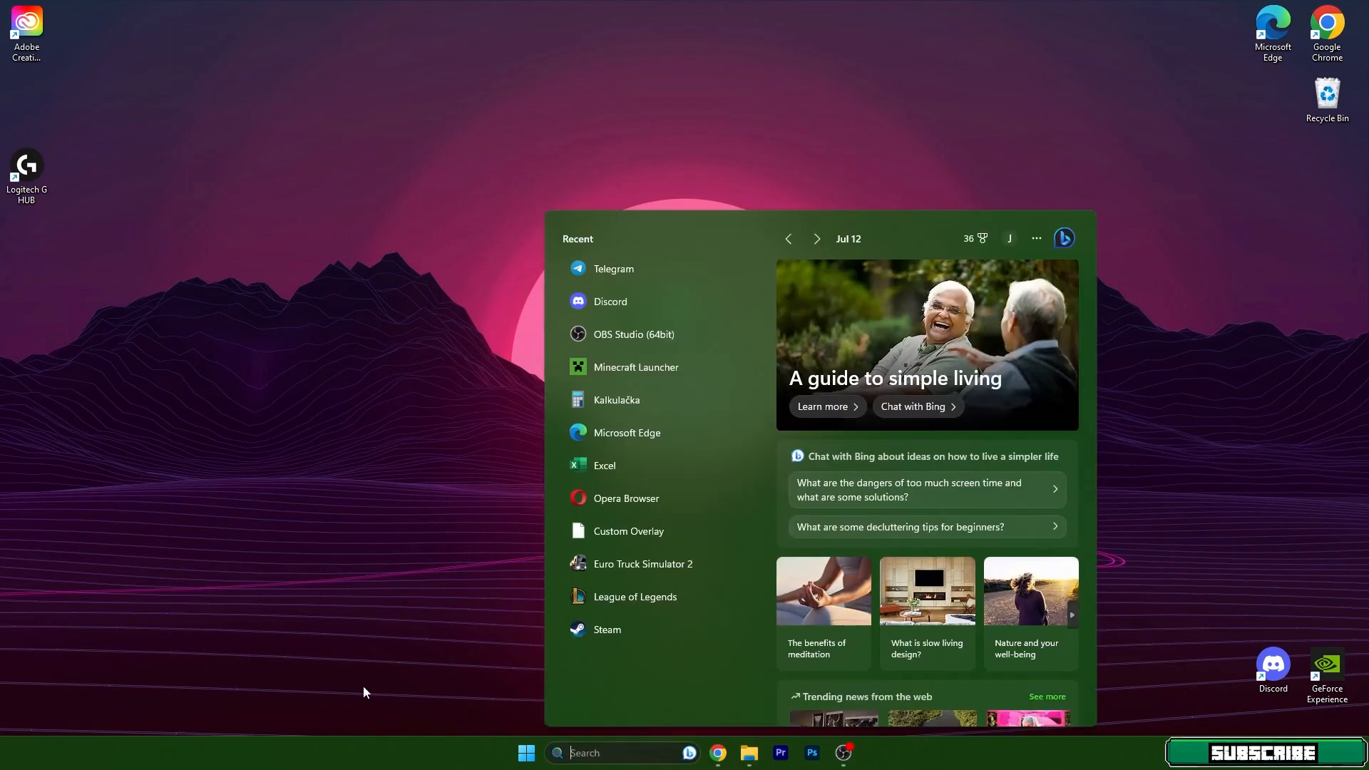
{"action": "type", "text": "%appdata="}
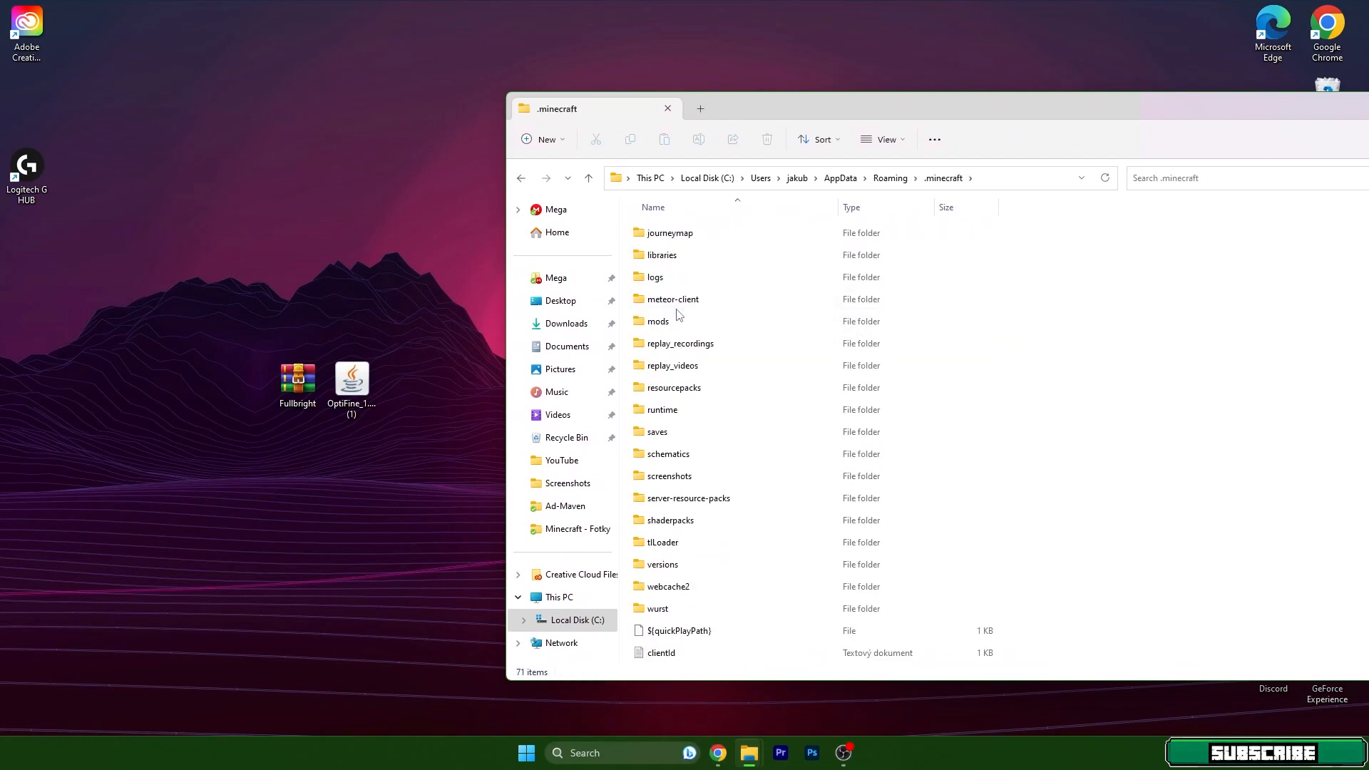
Move Fullbright.zip into the resourcepacks folder, then return to .minecraft
{"action": "left_click", "coordinate": [675, 388]}
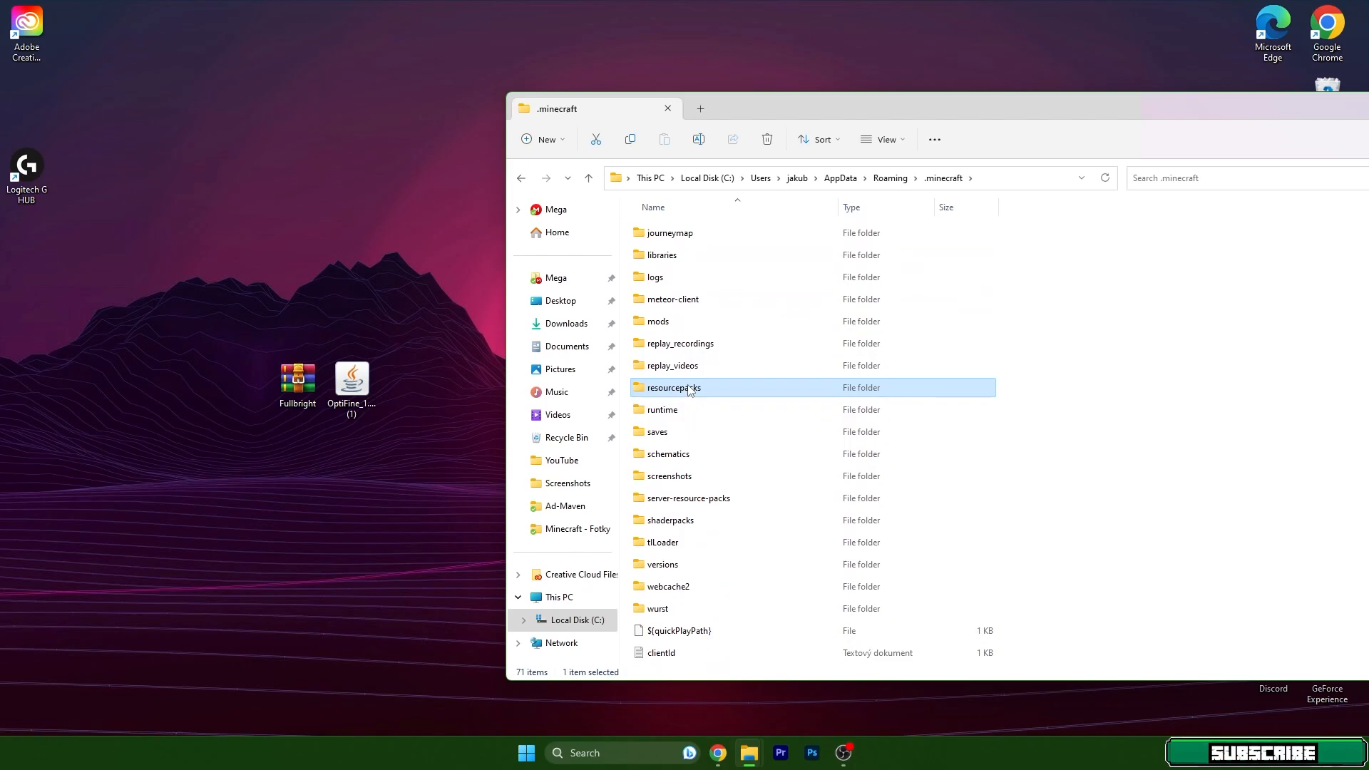
{"action": "double_click", "coordinate": [673, 387]}
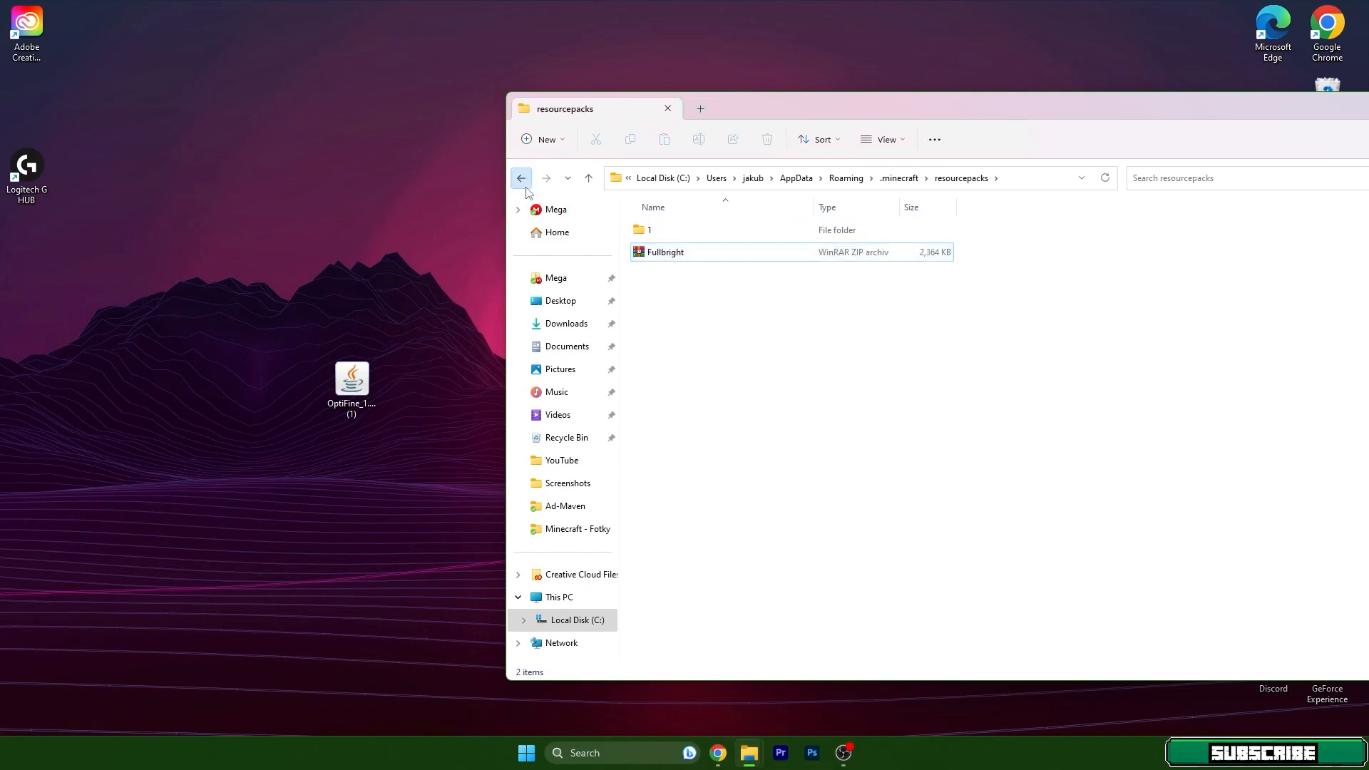
{"action": "left_click", "coordinate": [521, 179]}
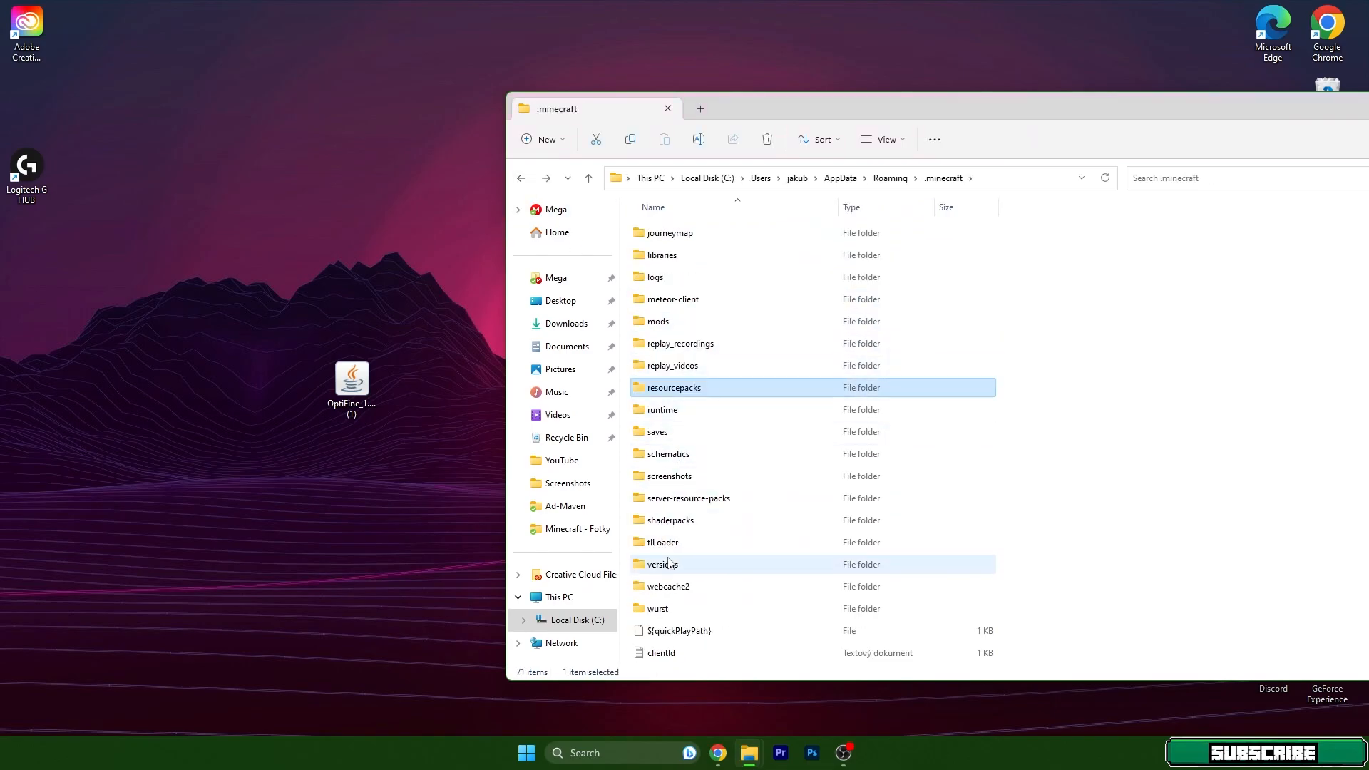
Run the OptiFine HD Ultra I5 installer and confirm its successful 1.20.1 install
{"action": "double_click", "coordinate": [664, 565]}
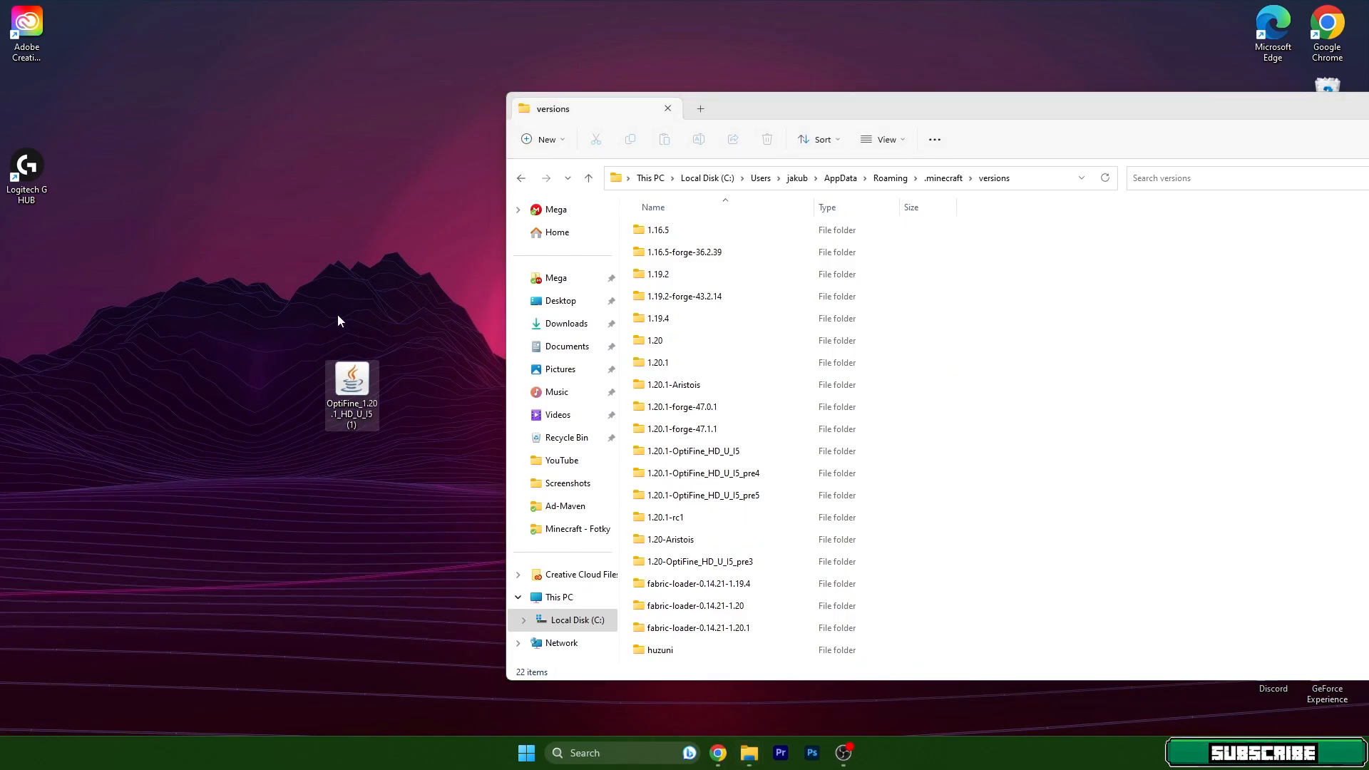
{"action": "mouse_move", "coordinate": [351, 377]}
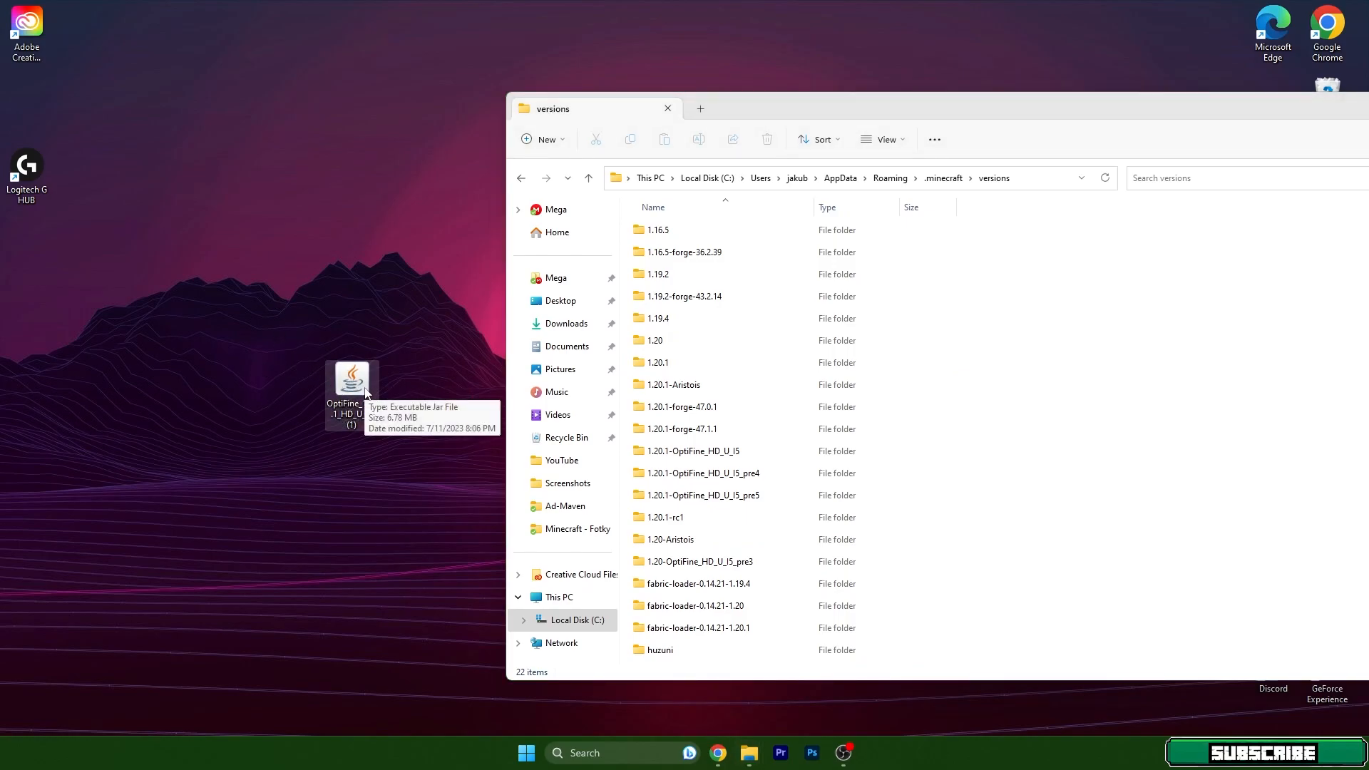
{"action": "double_click", "coordinate": [351, 377]}
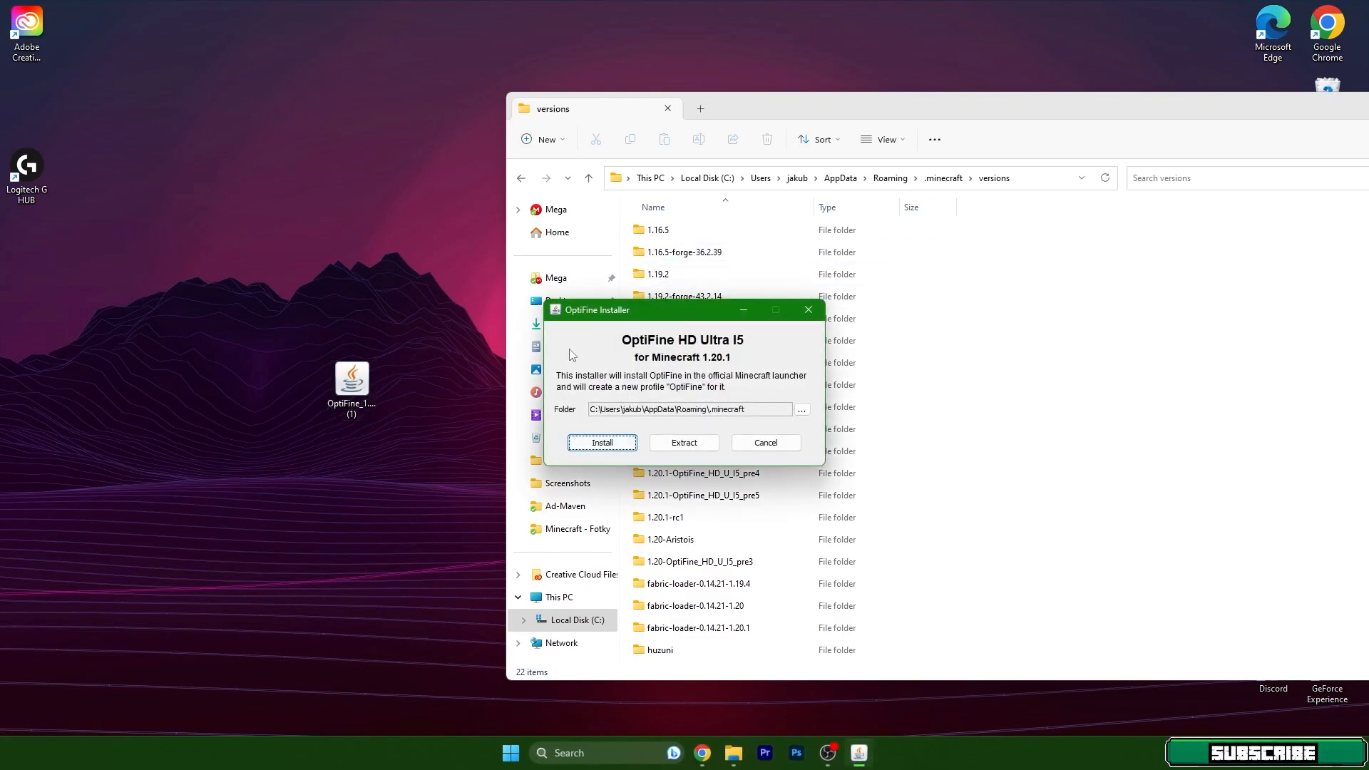
{"action": "mouse_move", "coordinate": [770, 395]}
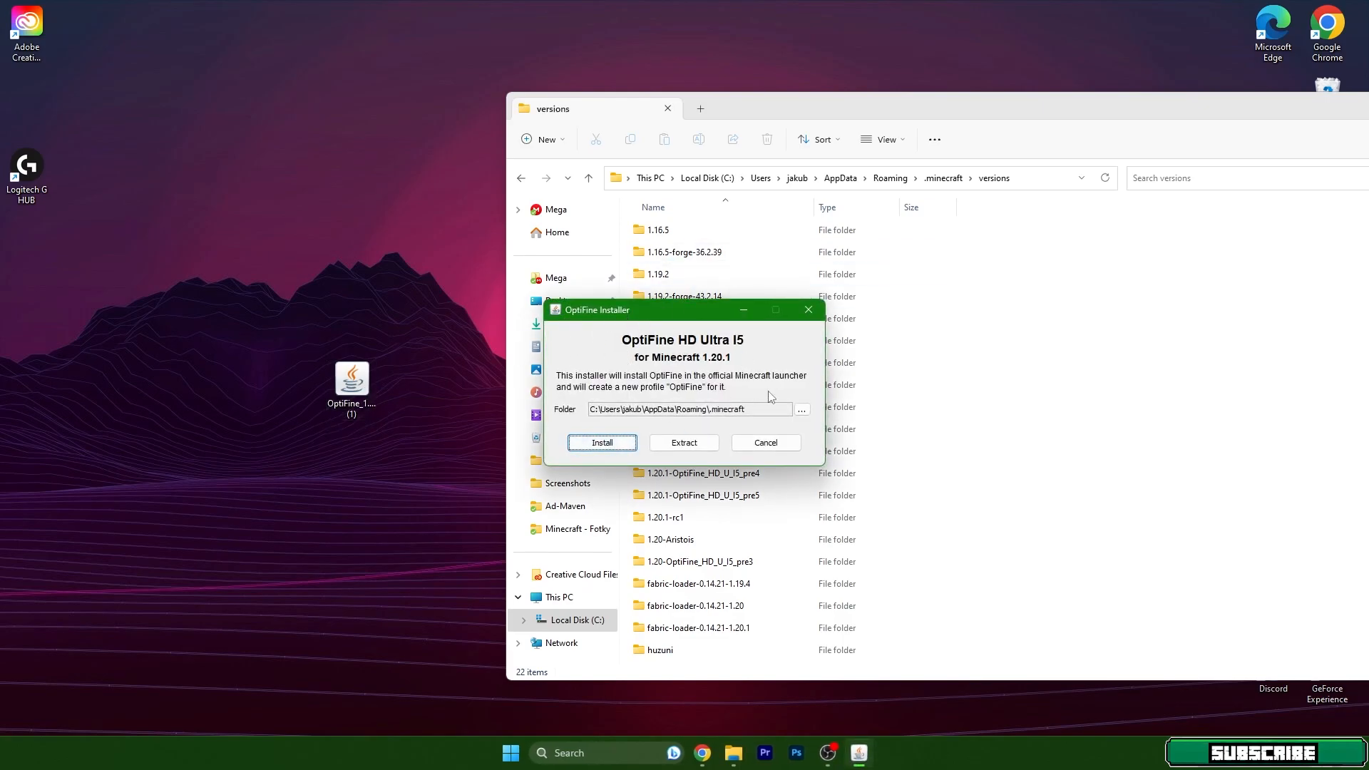
{"action": "mouse_move", "coordinate": [813, 370]}
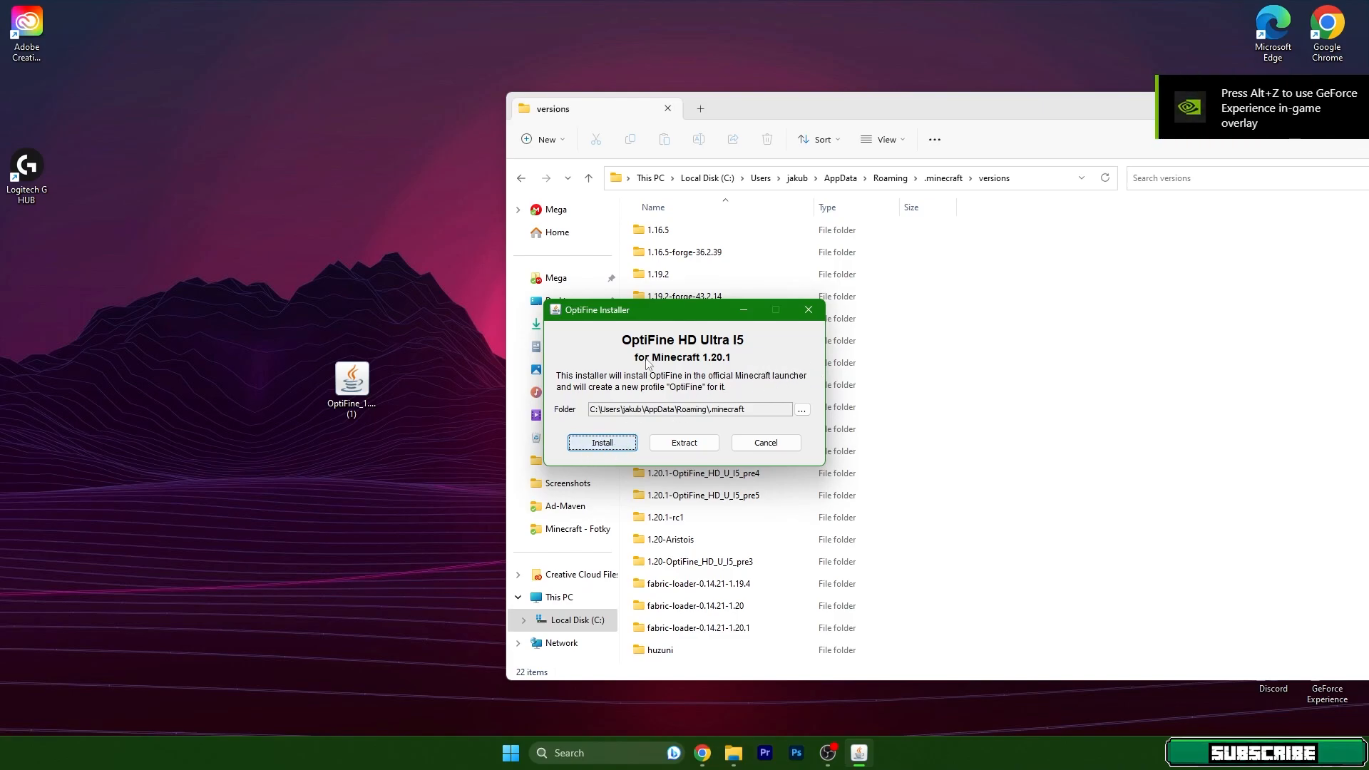
{"action": "left_click", "coordinate": [602, 442]}
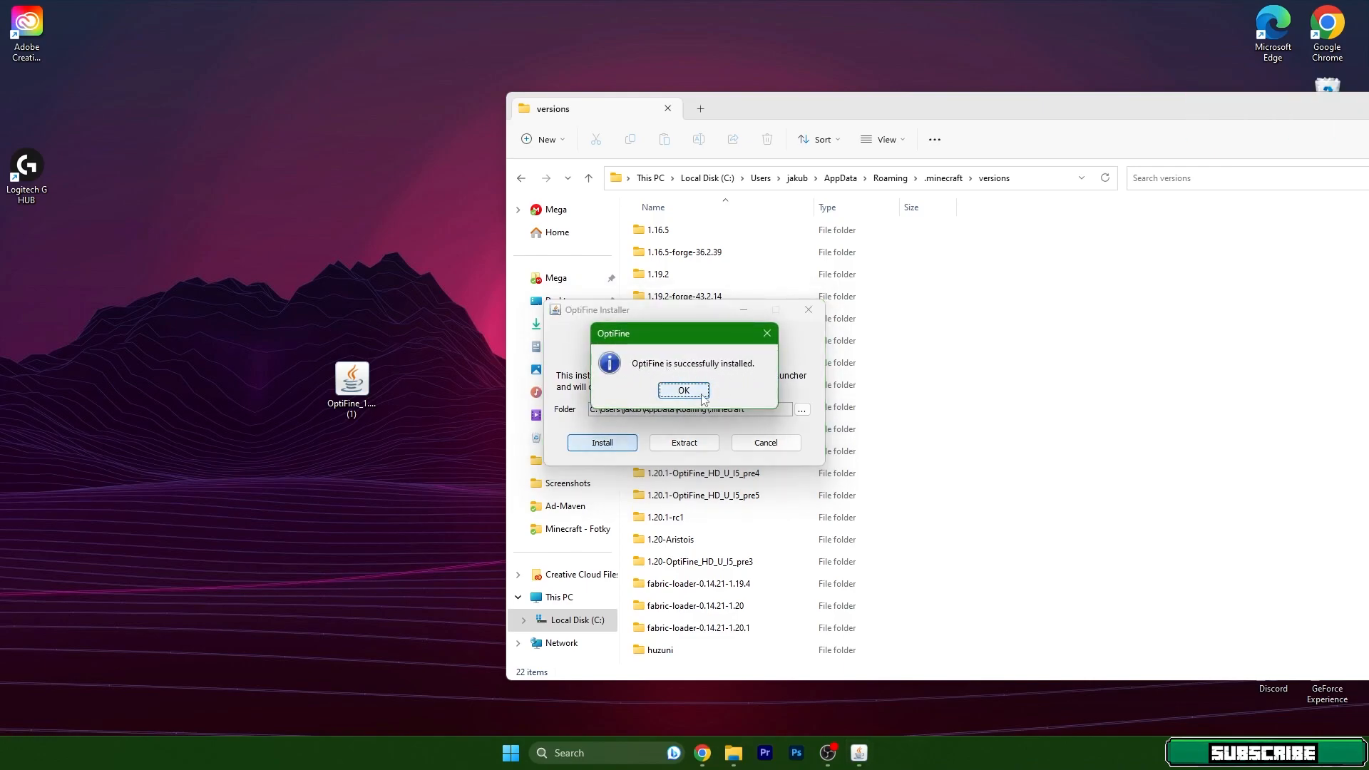
{"action": "left_click", "coordinate": [683, 391]}
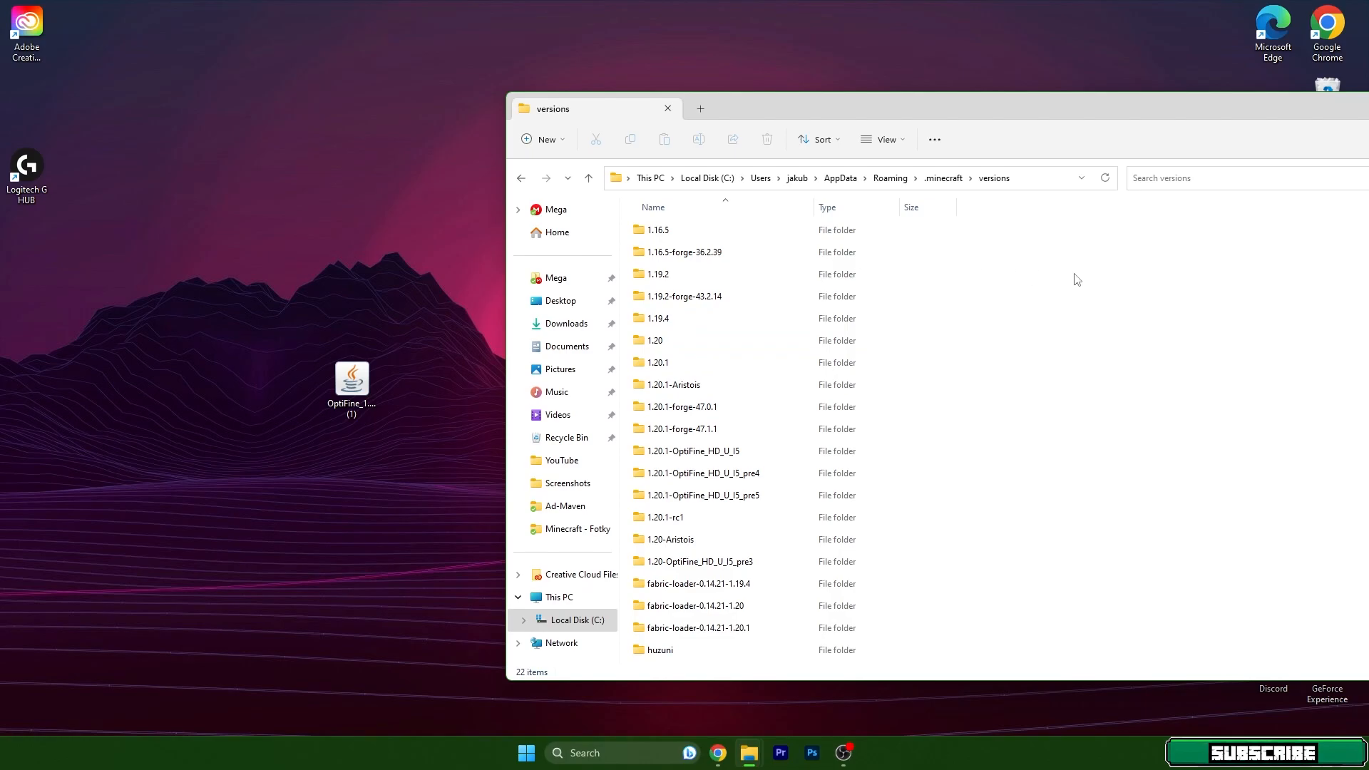
{"action": "mouse_move", "coordinate": [1014, 227]}
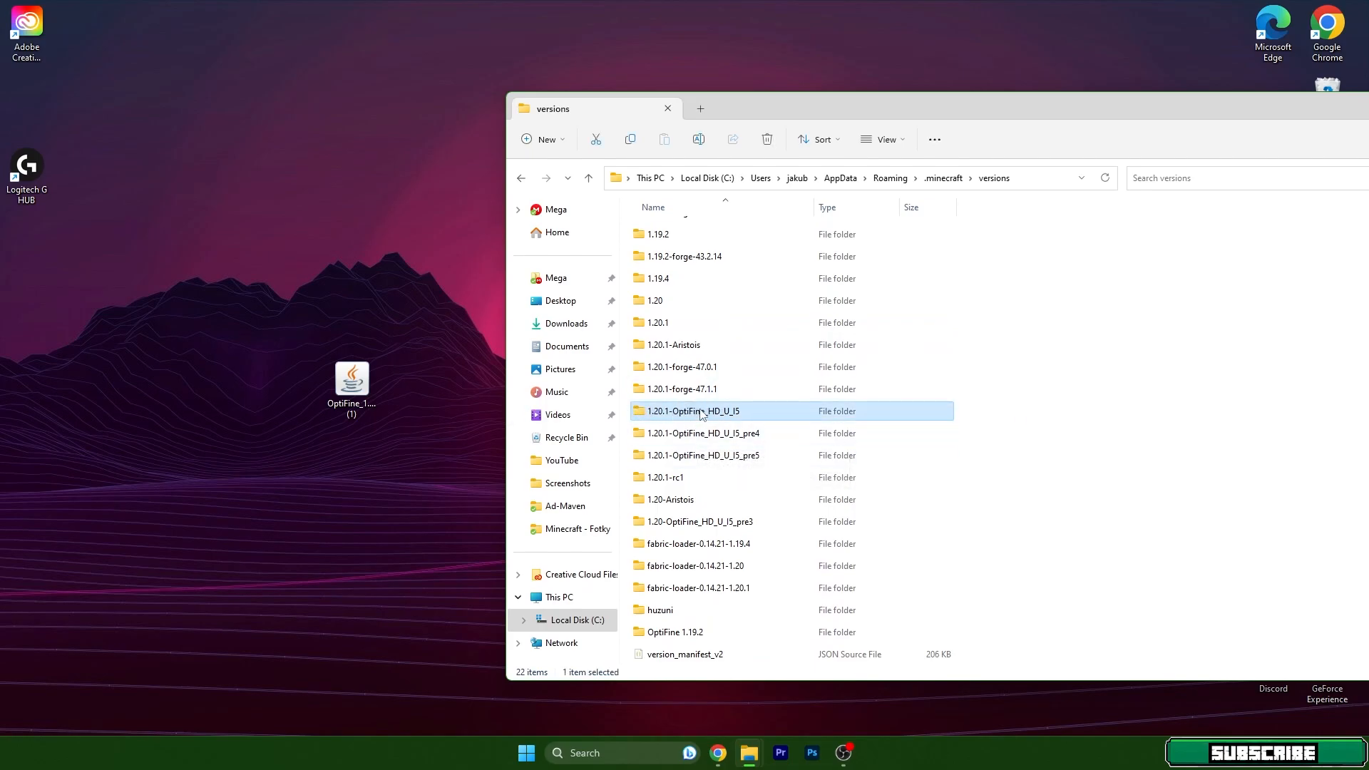
{"action": "mouse_move", "coordinate": [805, 542]}
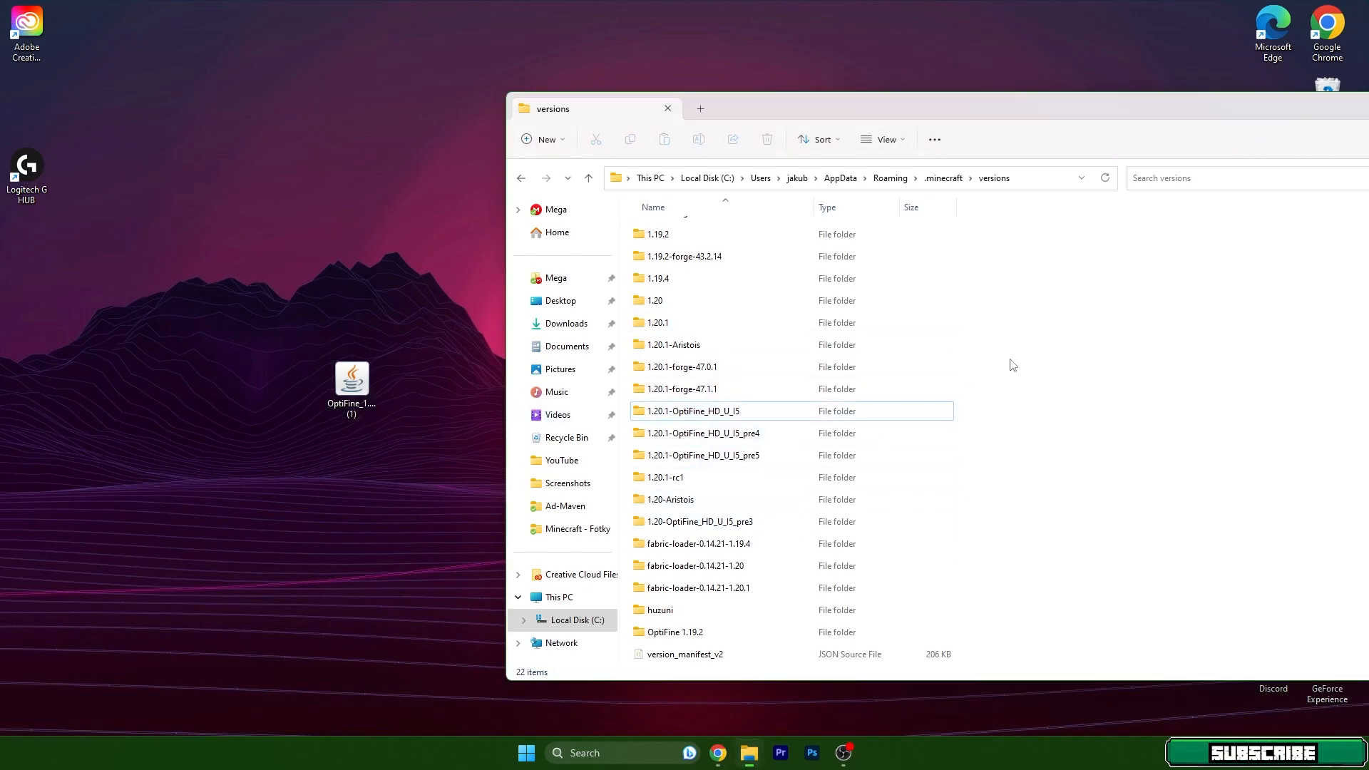
{"action": "mouse_move", "coordinate": [1088, 126]}
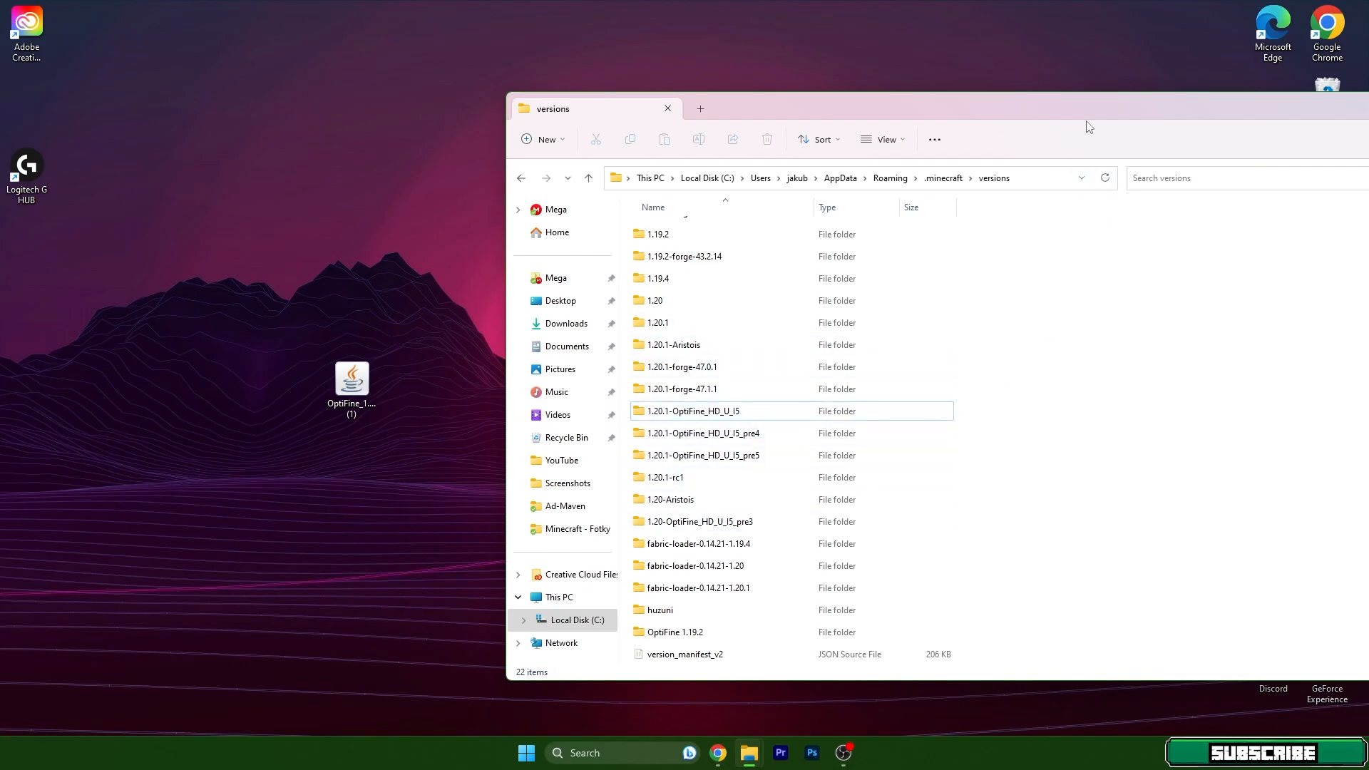
Close the File Explorer window showing the 1.20.1-OptiFine_HD_U_I5 folder
{"action": "left_click", "coordinate": [666, 109]}
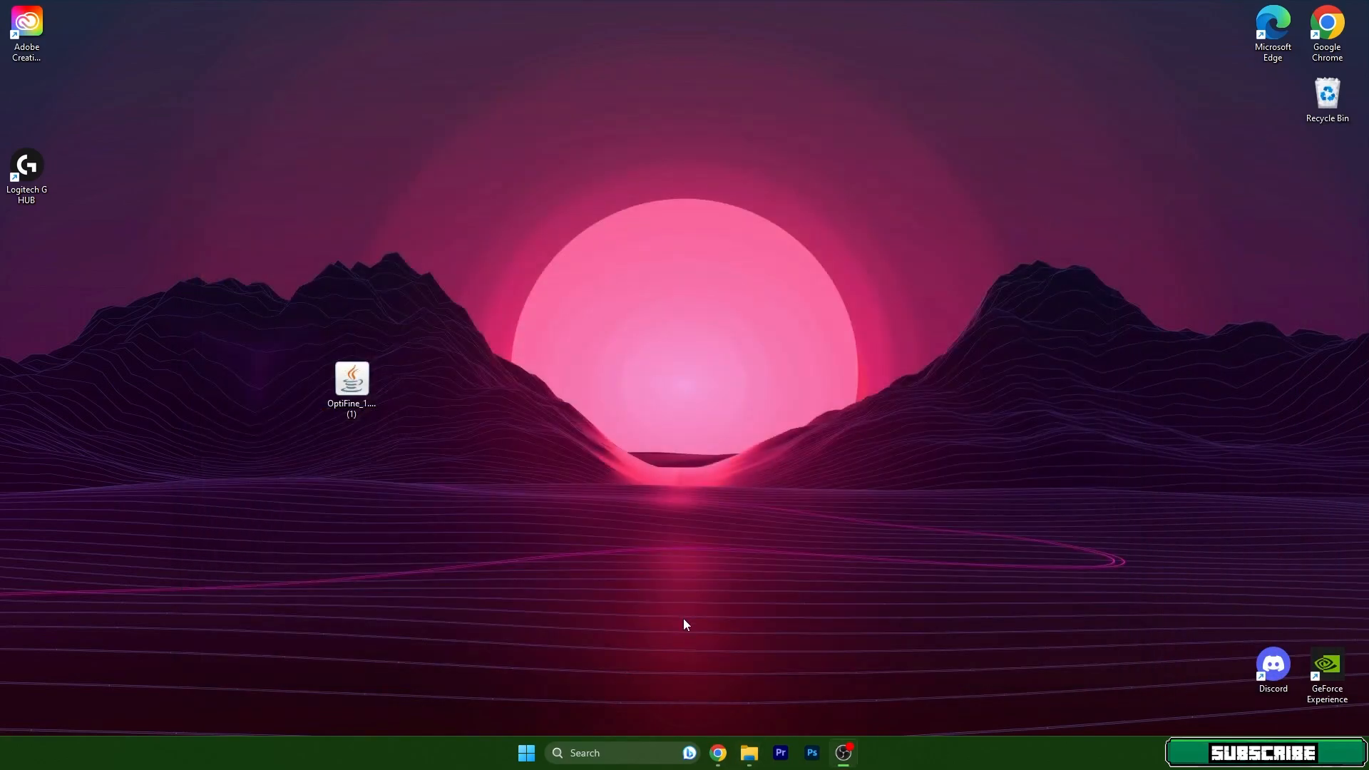
Launch Minecraft from the launcher using the 1.20.1-OptiFine_HD_U_I5 installation
{"action": "left_click", "coordinate": [526, 753]}
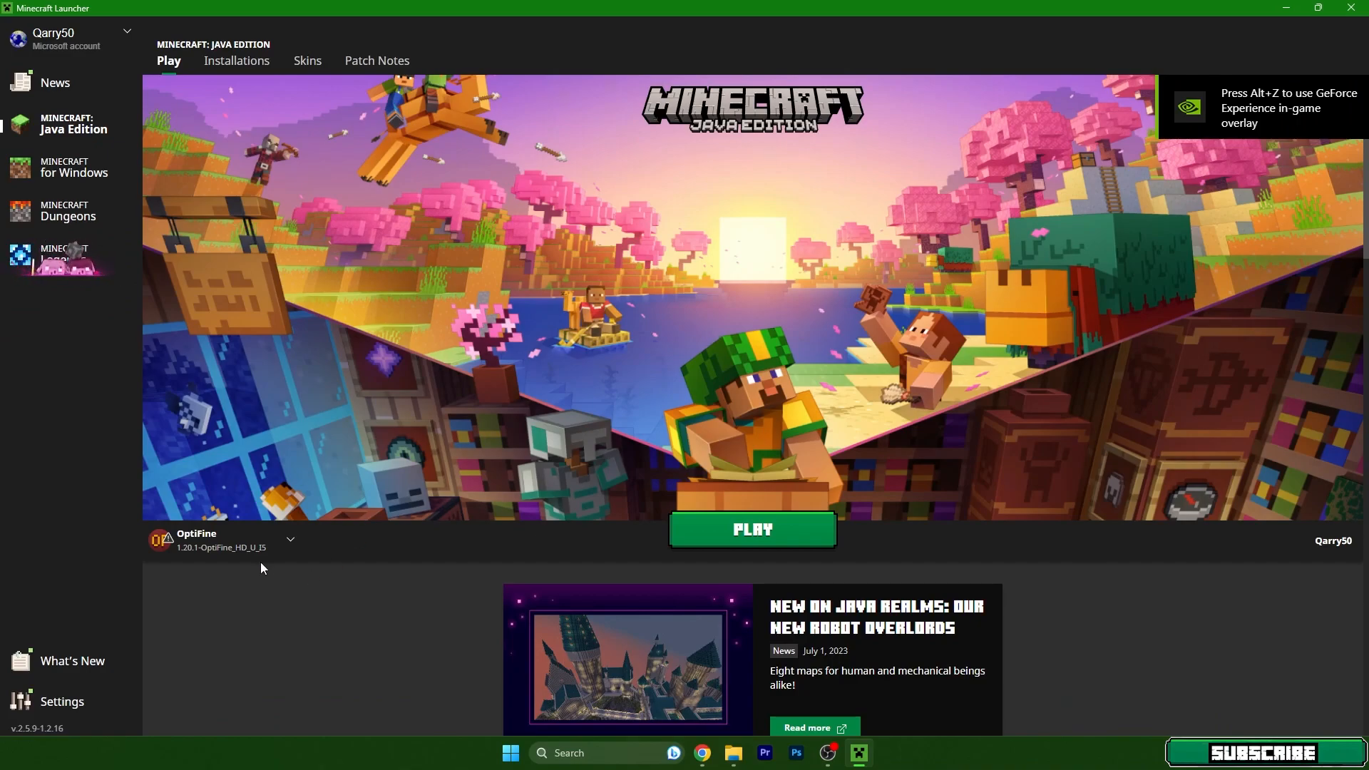
{"action": "mouse_move", "coordinate": [209, 545]}
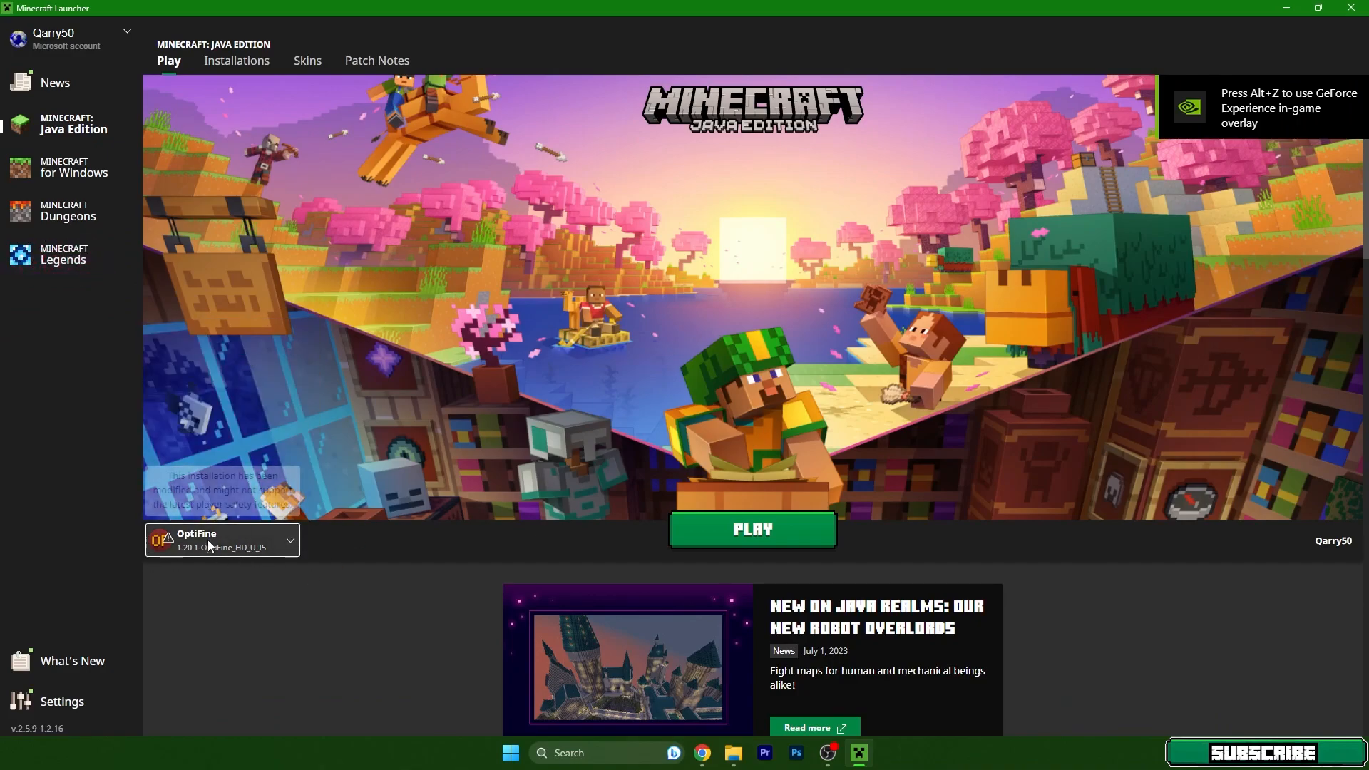
{"action": "left_click", "coordinate": [222, 540]}
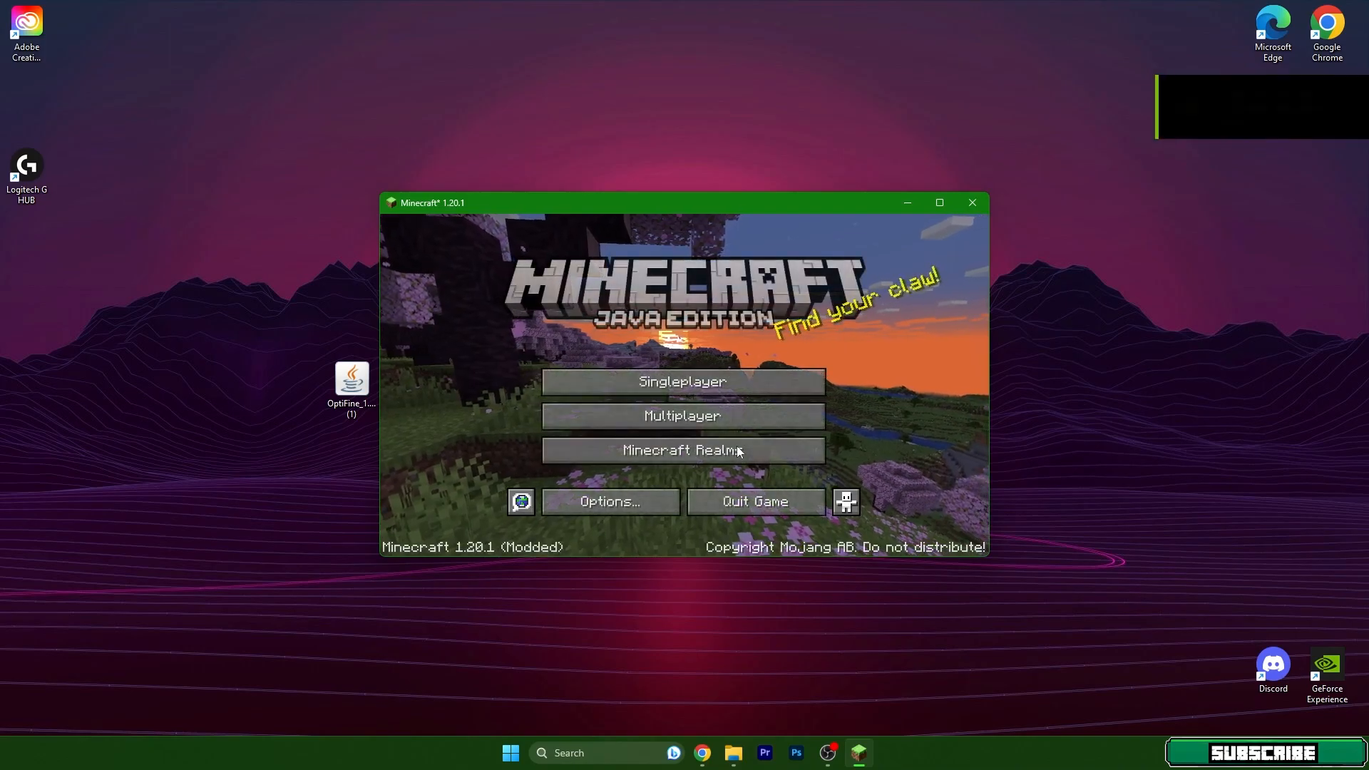
Maximize the game, verify OptiFine in Video Settings, then enter Singleplayer
{"action": "left_click", "coordinate": [940, 202]}
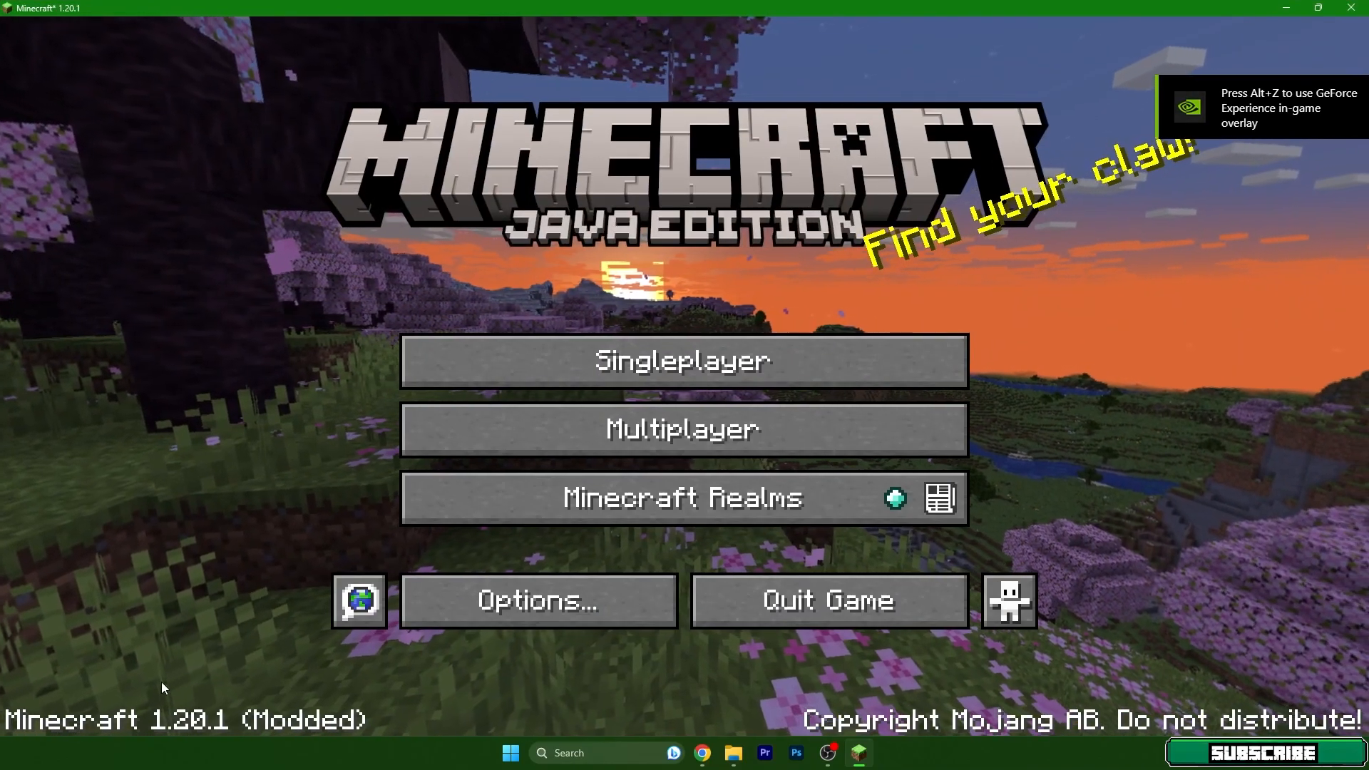
{"action": "left_click", "coordinate": [539, 600]}
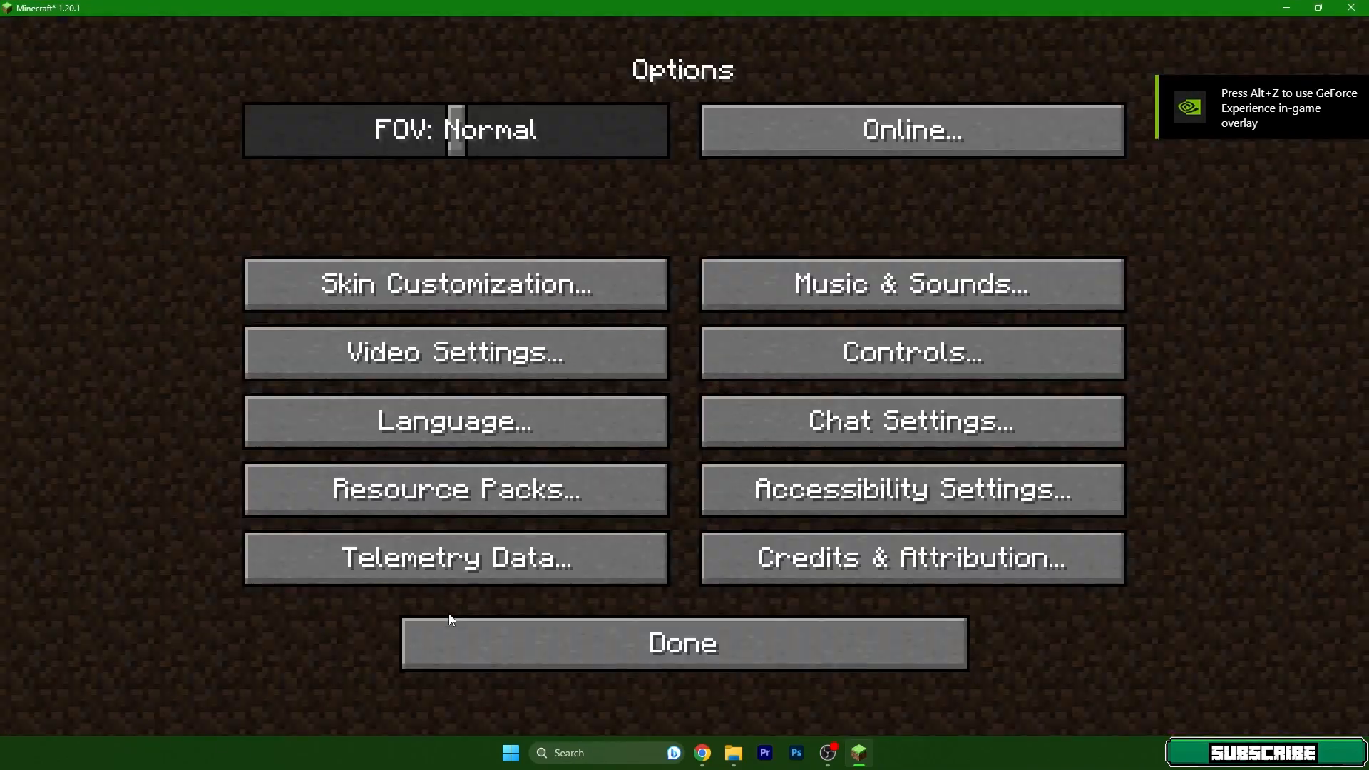
{"action": "left_click", "coordinate": [455, 352]}
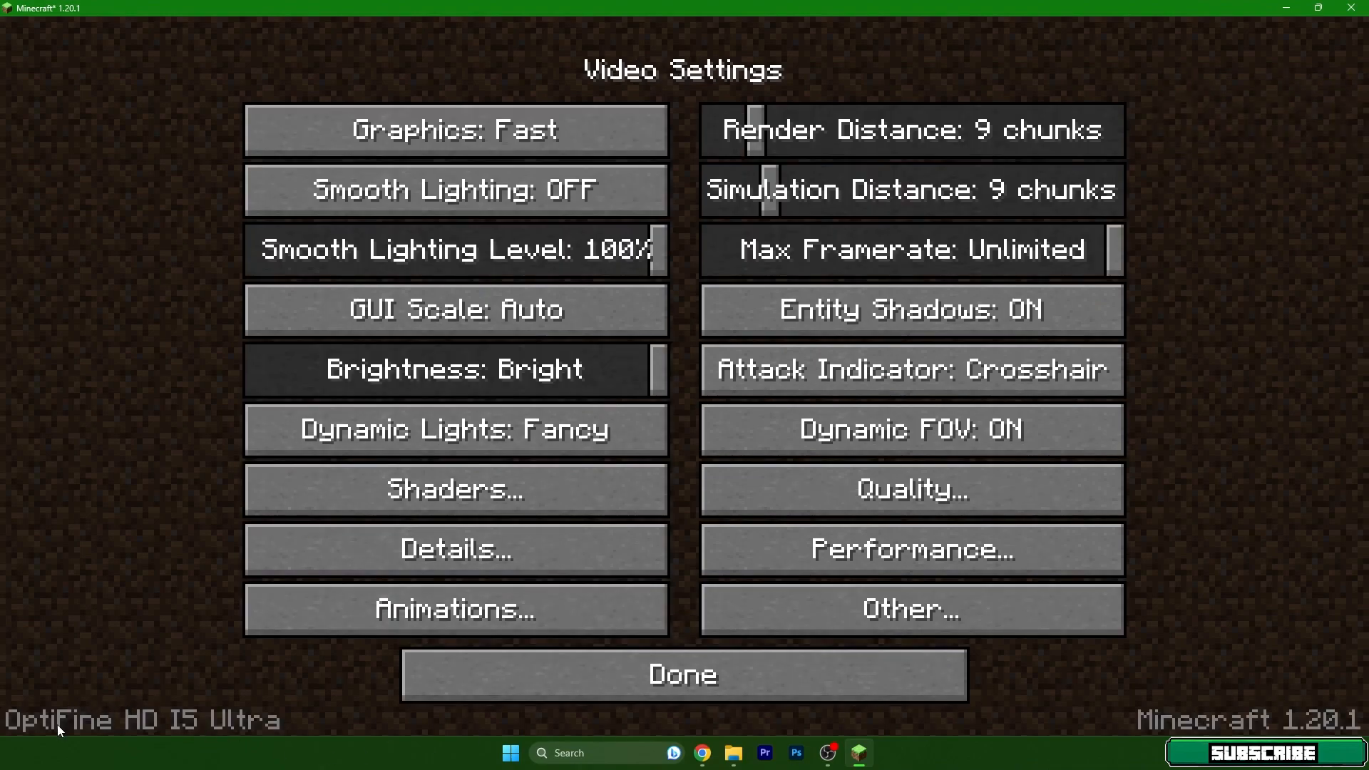
{"action": "left_click", "coordinate": [683, 675]}
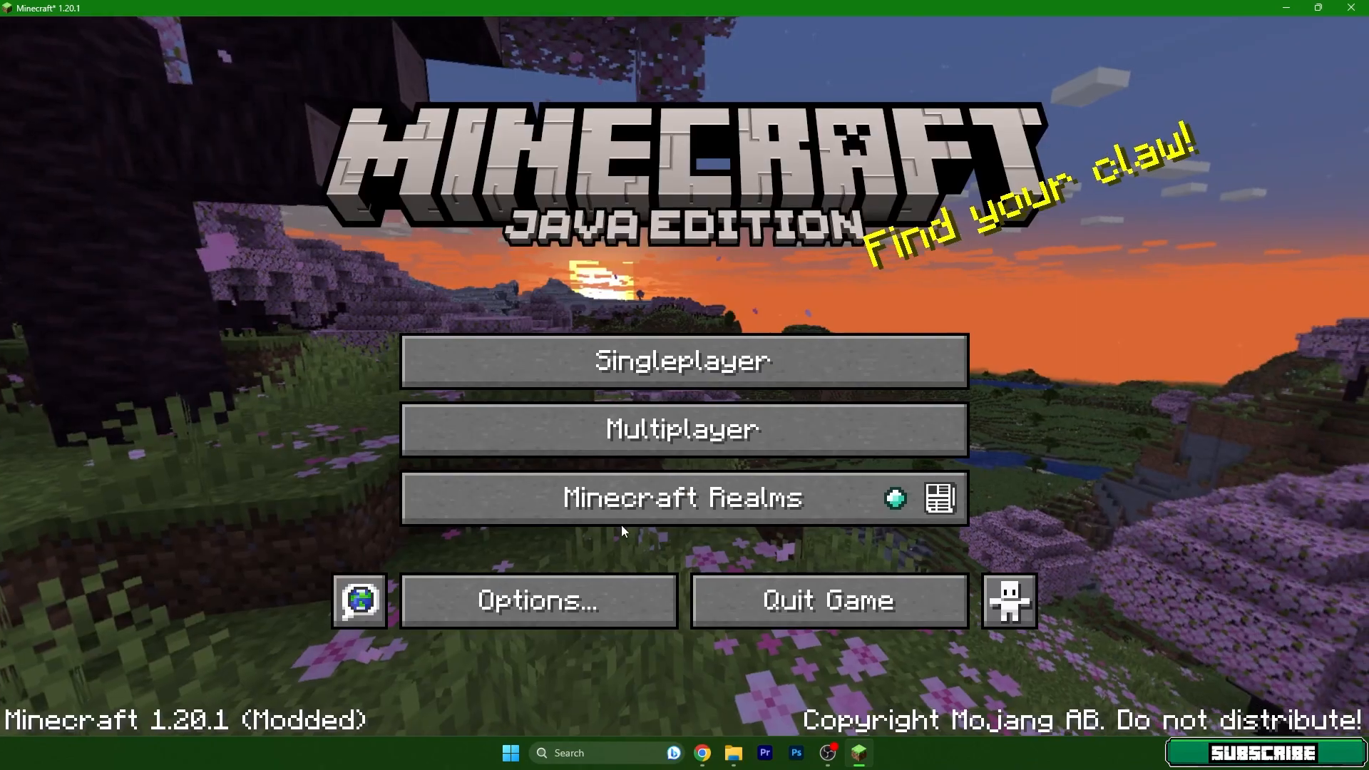
{"action": "left_click", "coordinate": [683, 361]}
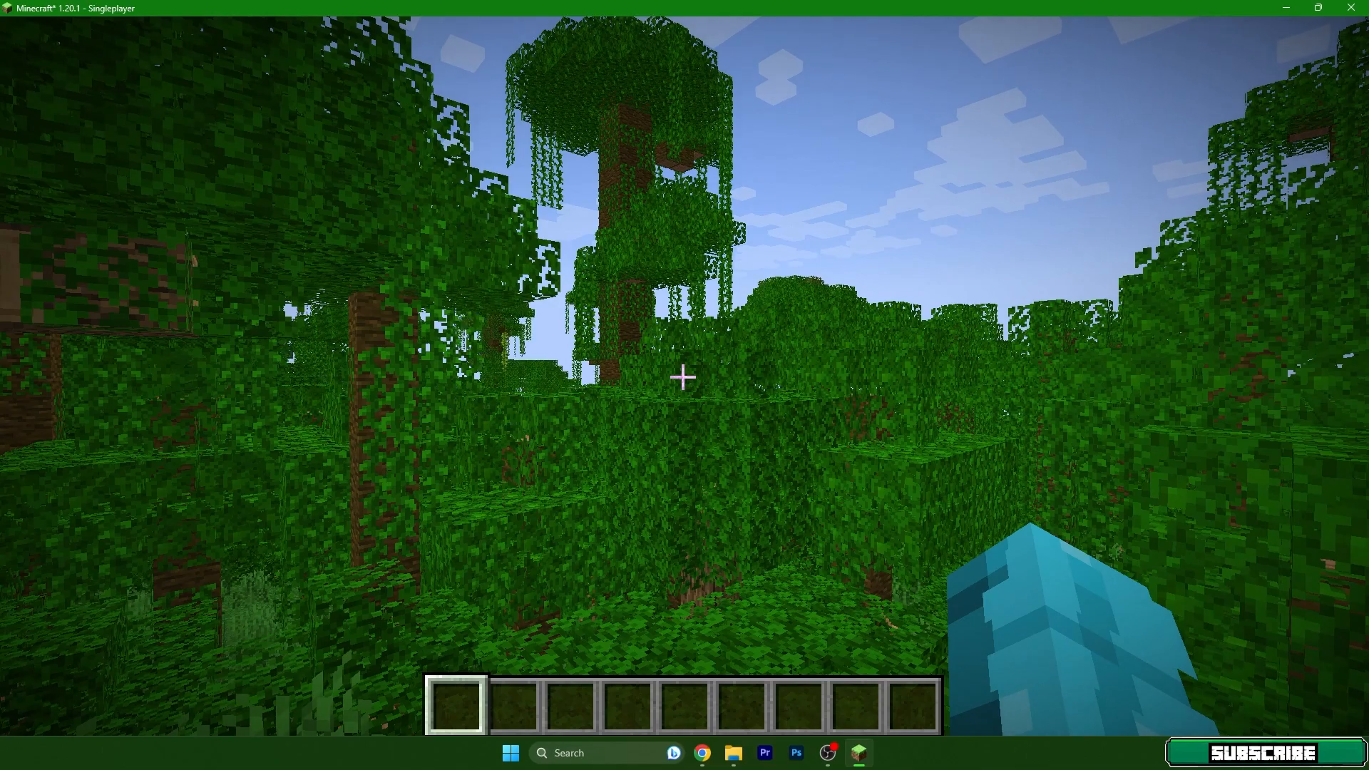
Enable the Fullbright pack under Resource Packs, accepting the older-version warning
{"action": "key", "text": "Escape"}
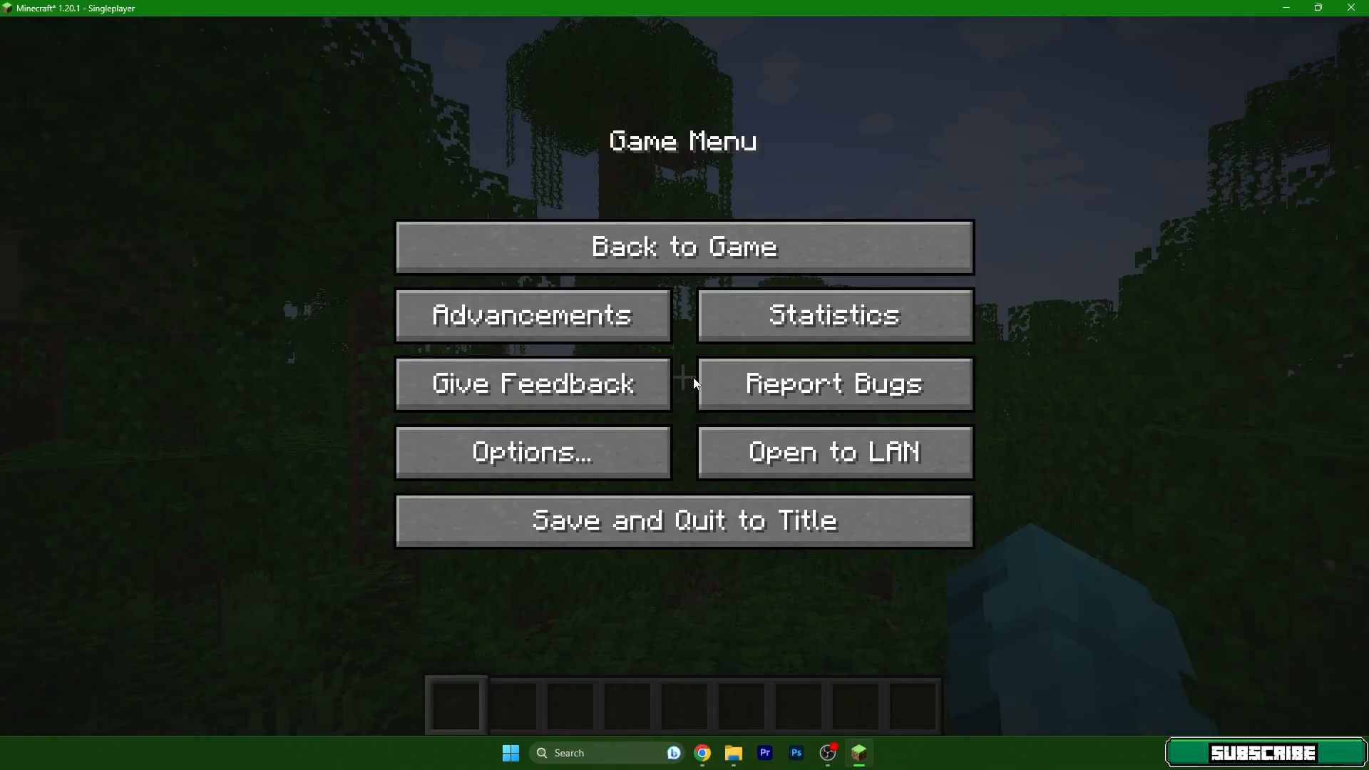
{"action": "mouse_move", "coordinate": [544, 440]}
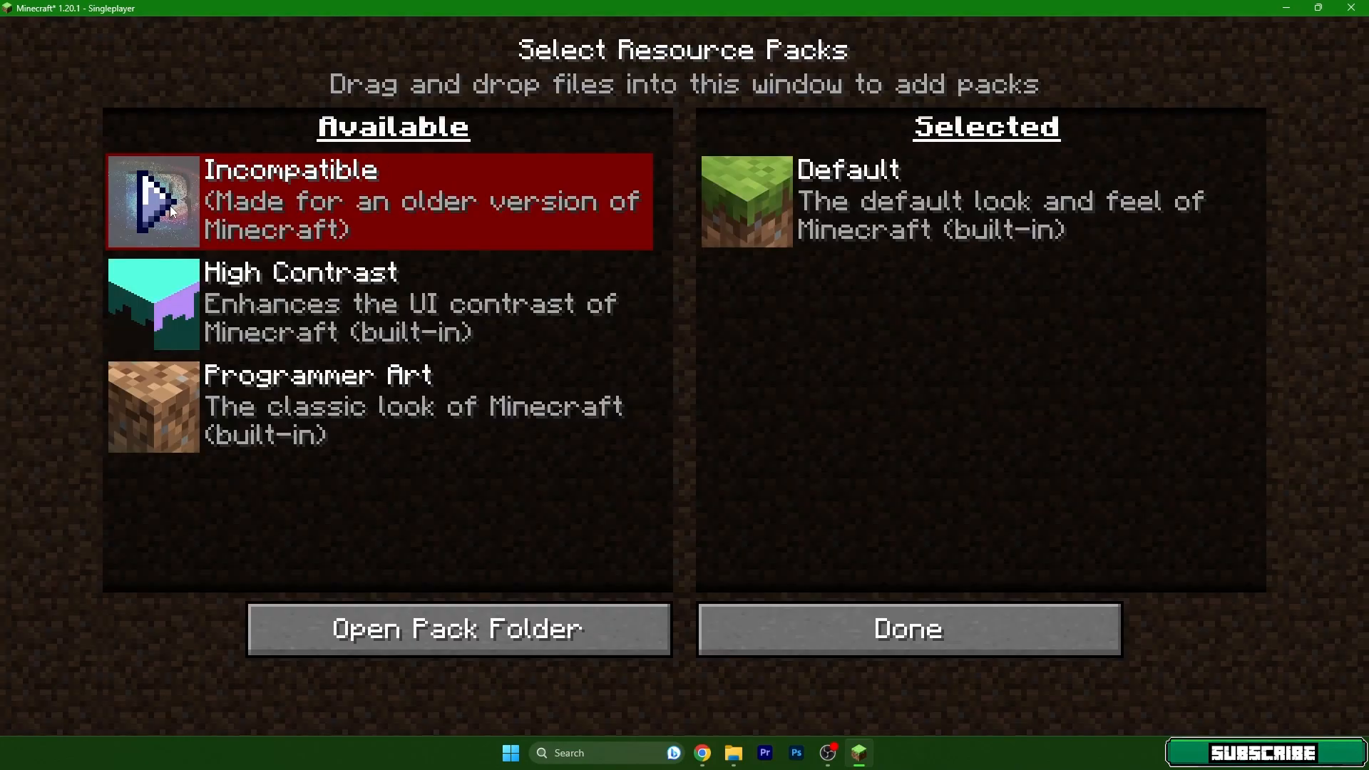
{"action": "mouse_move", "coordinate": [545, 226]}
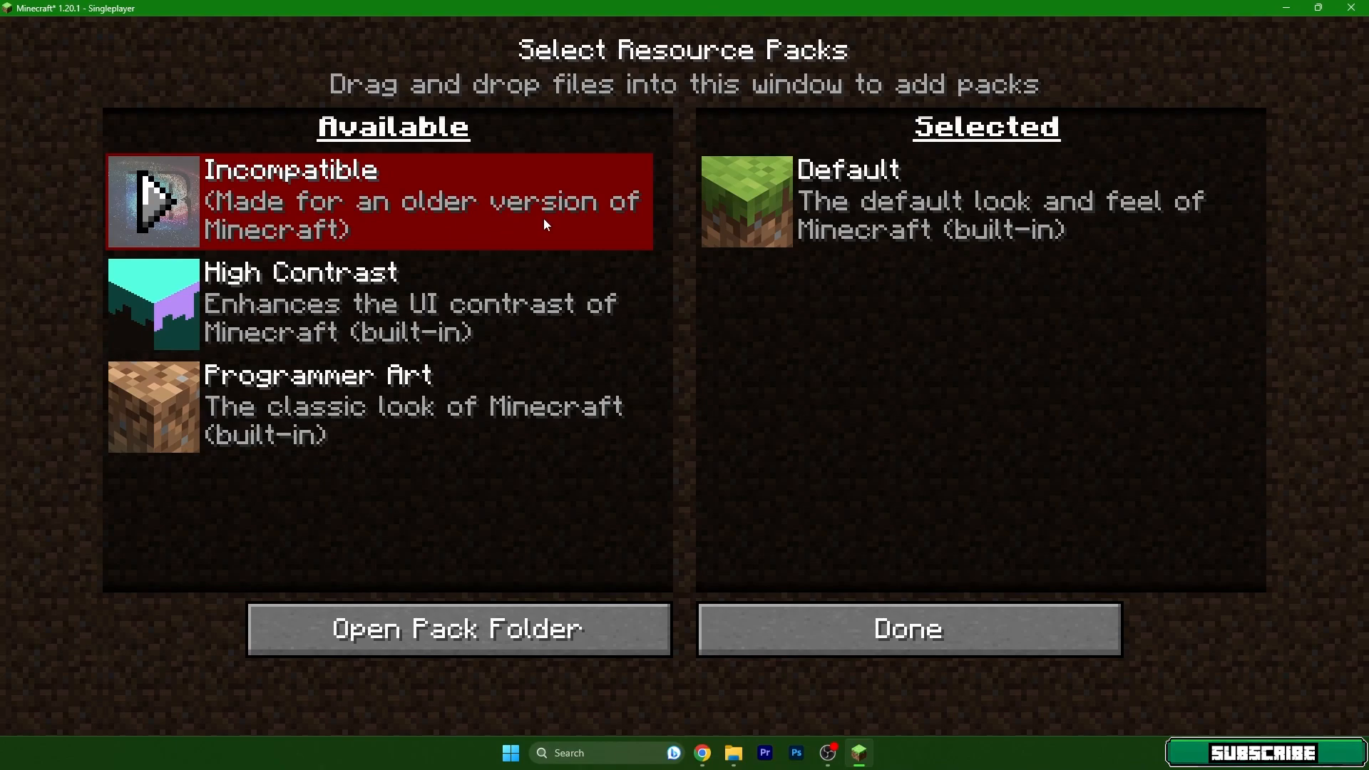
{"action": "mouse_move", "coordinate": [151, 207]}
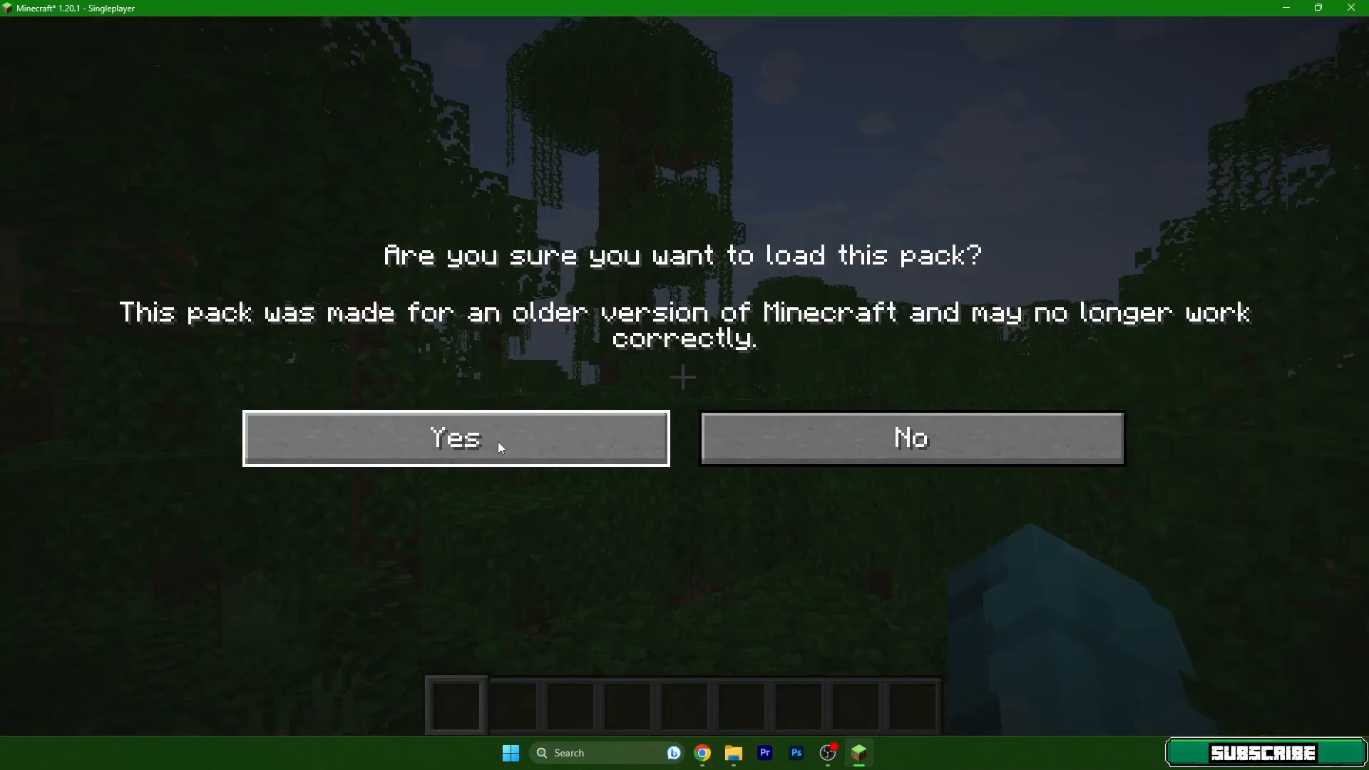
{"action": "left_click", "coordinate": [454, 439]}
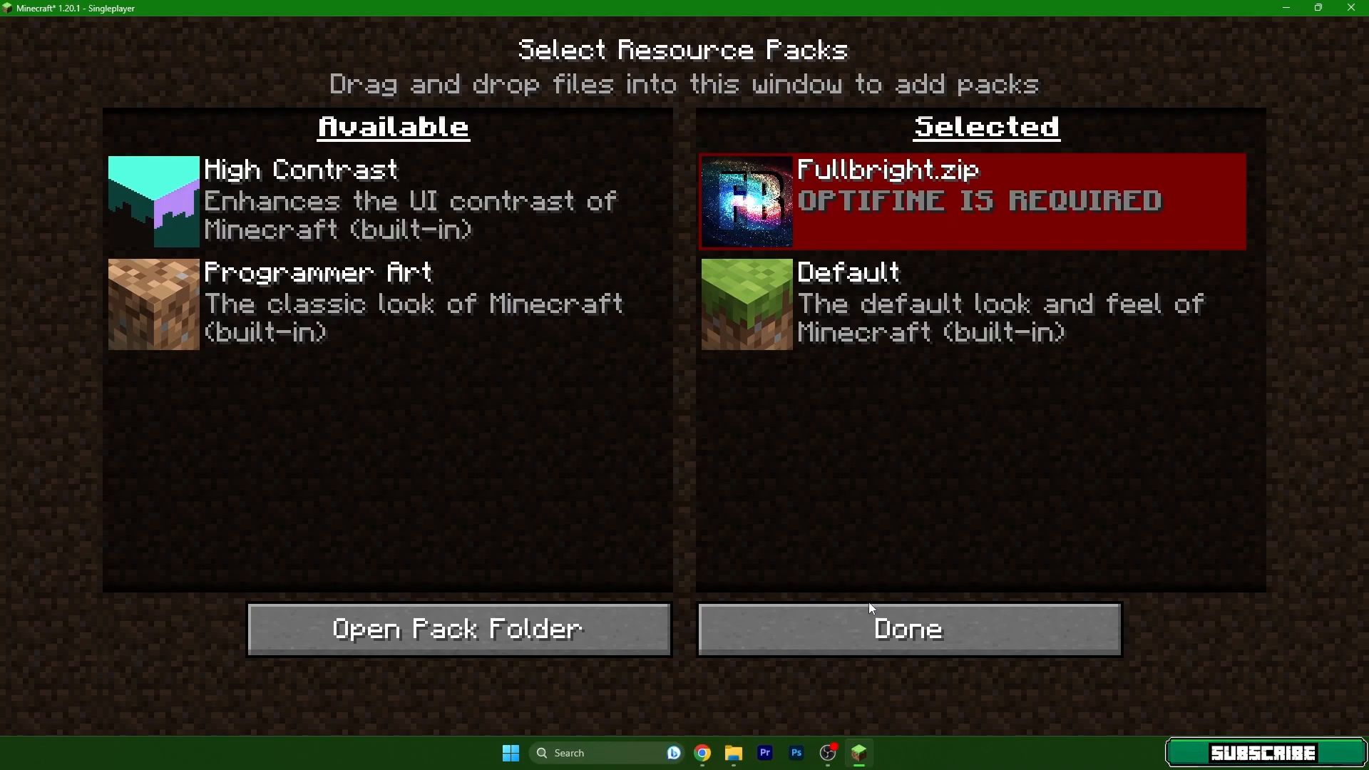
{"action": "left_click", "coordinate": [907, 629]}
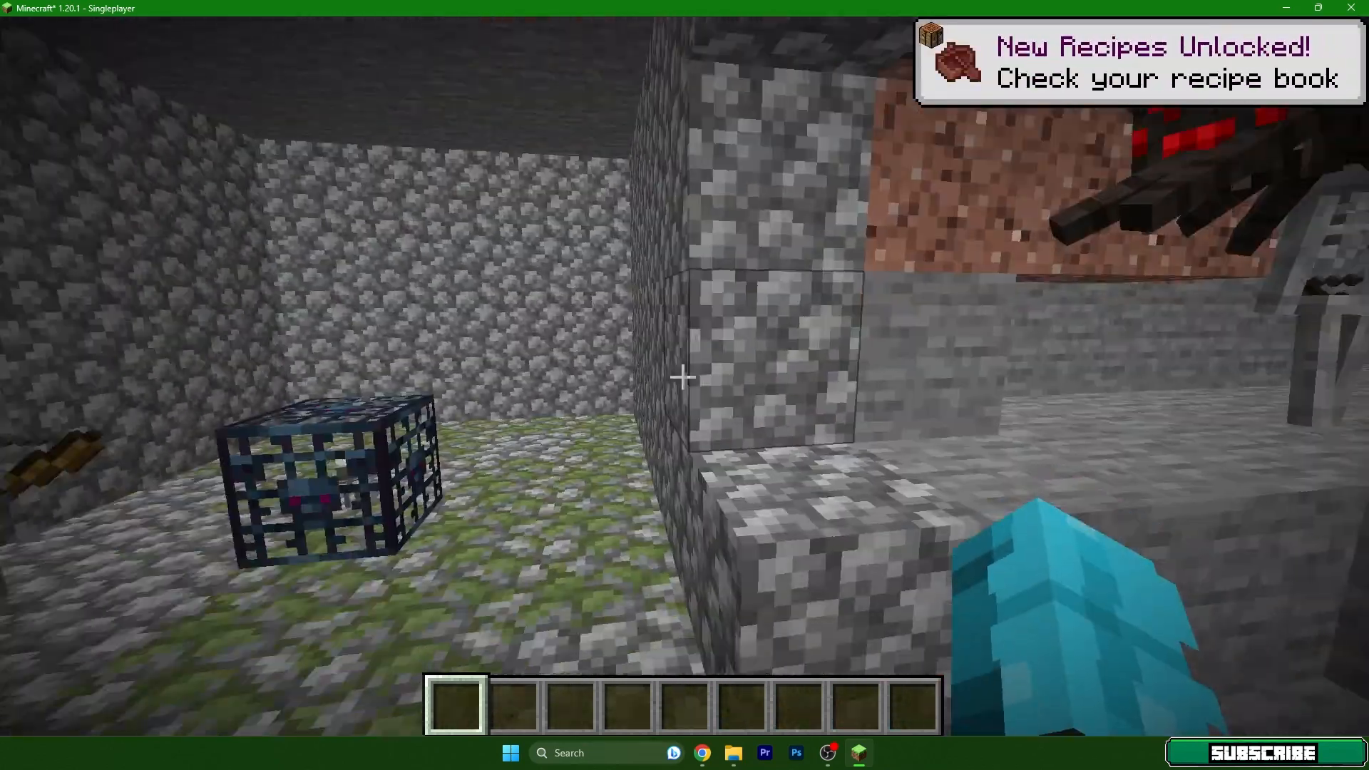
{"action": "mouse_move", "coordinate": [685, 378]}
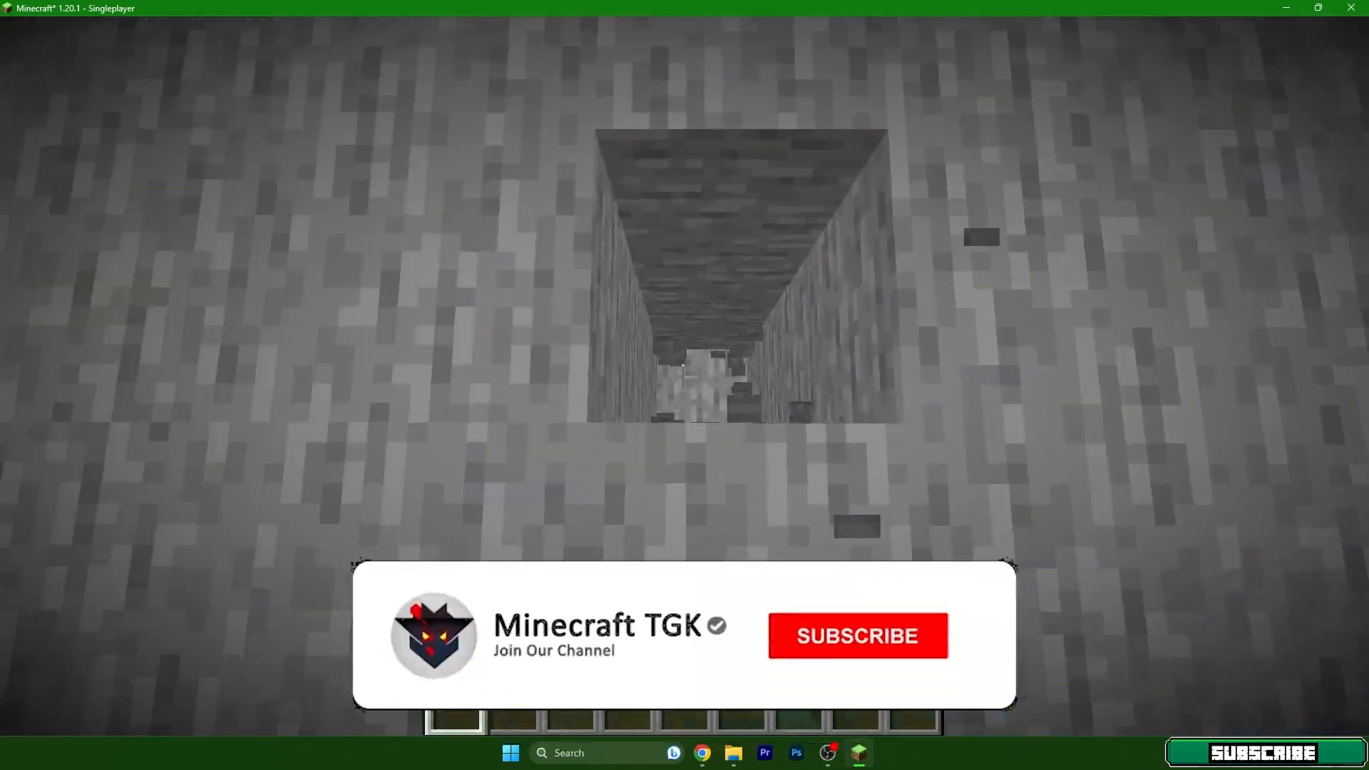
Run /list and /locate biome lush_caves in chat to find a lush cave
{"action": "left_click", "coordinate": [858, 635]}
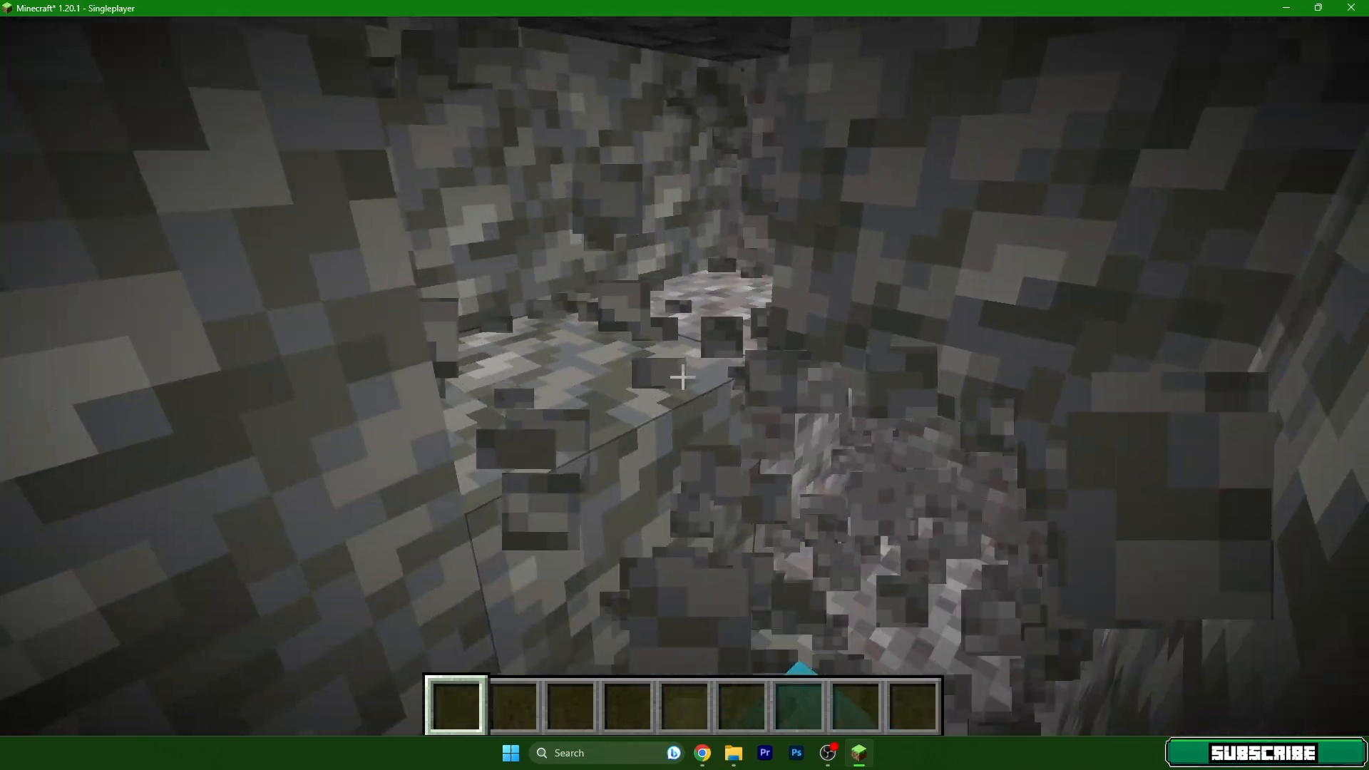
{"action": "type", "text": "/list"}
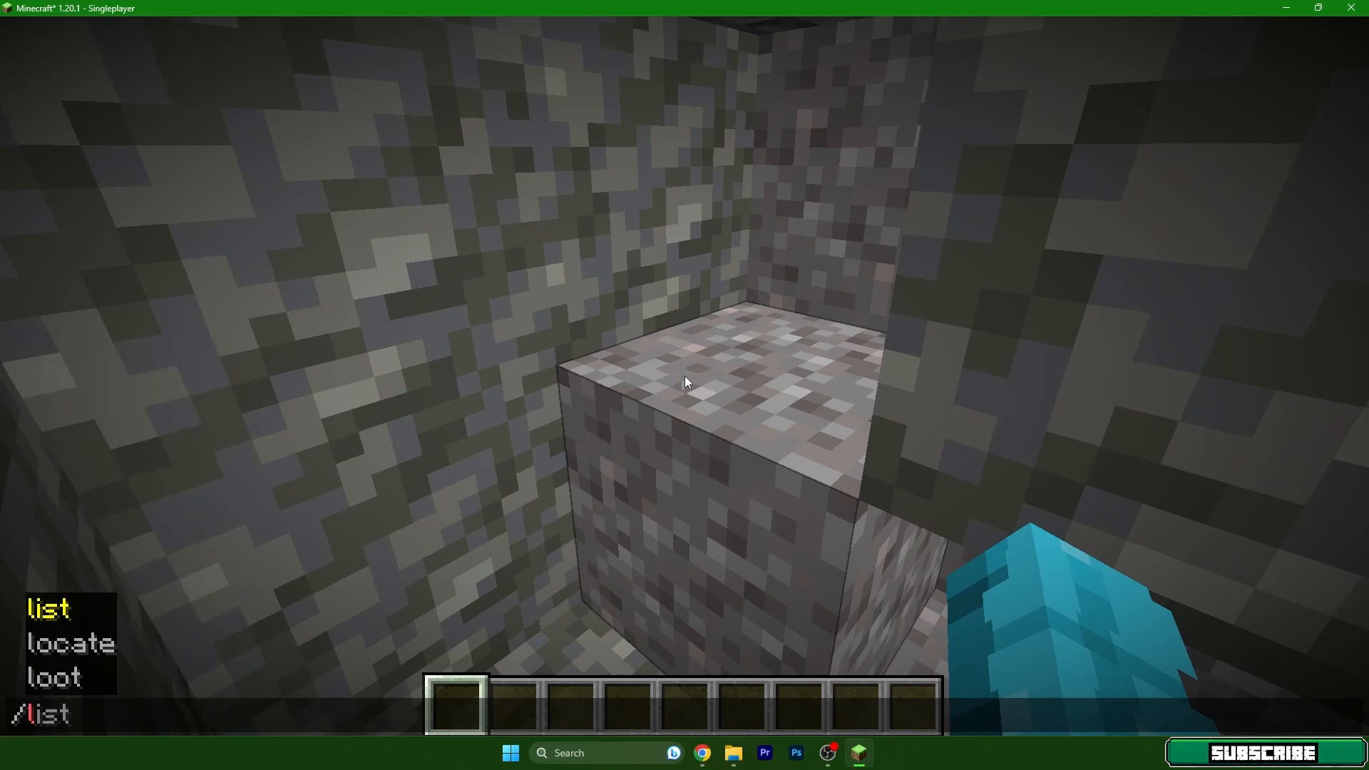
{"action": "type", "text": "locate biome lus"}
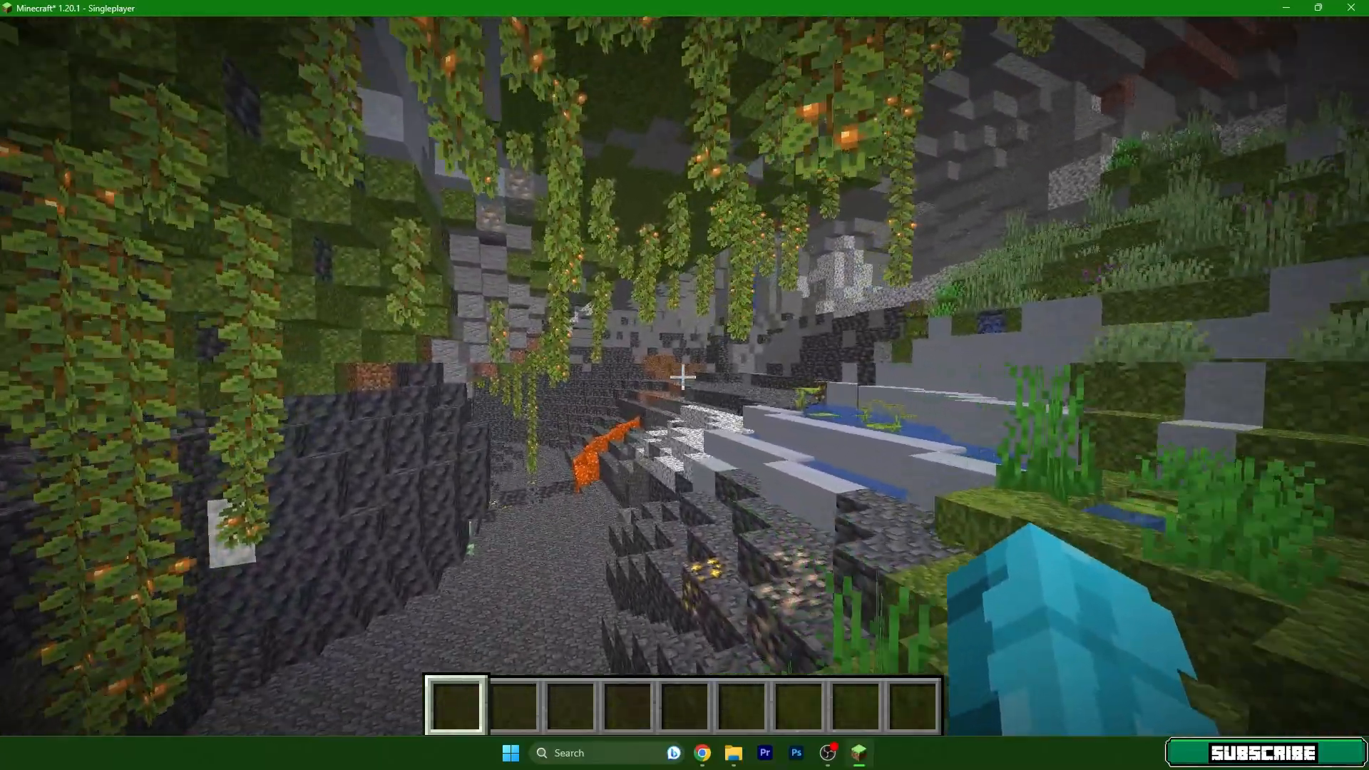
{"action": "mouse_move", "coordinate": [685, 379]}
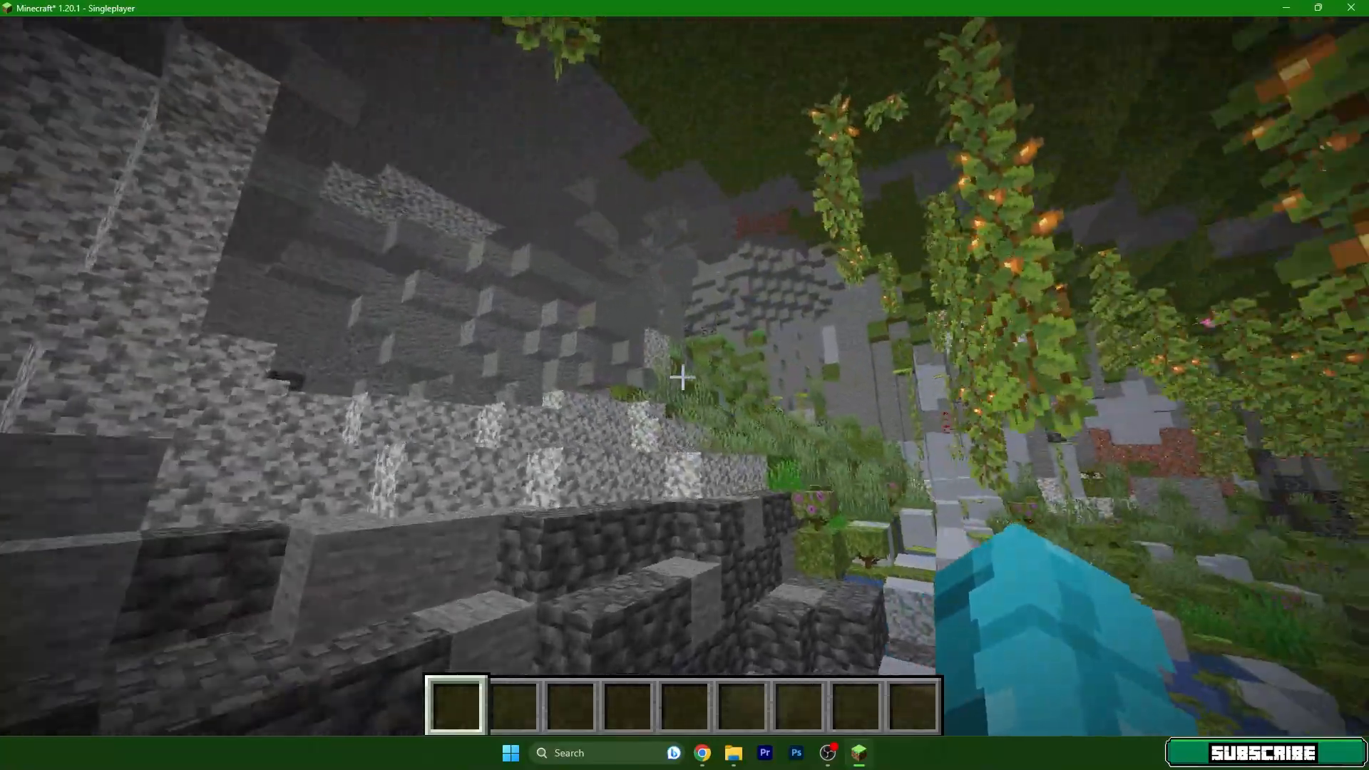